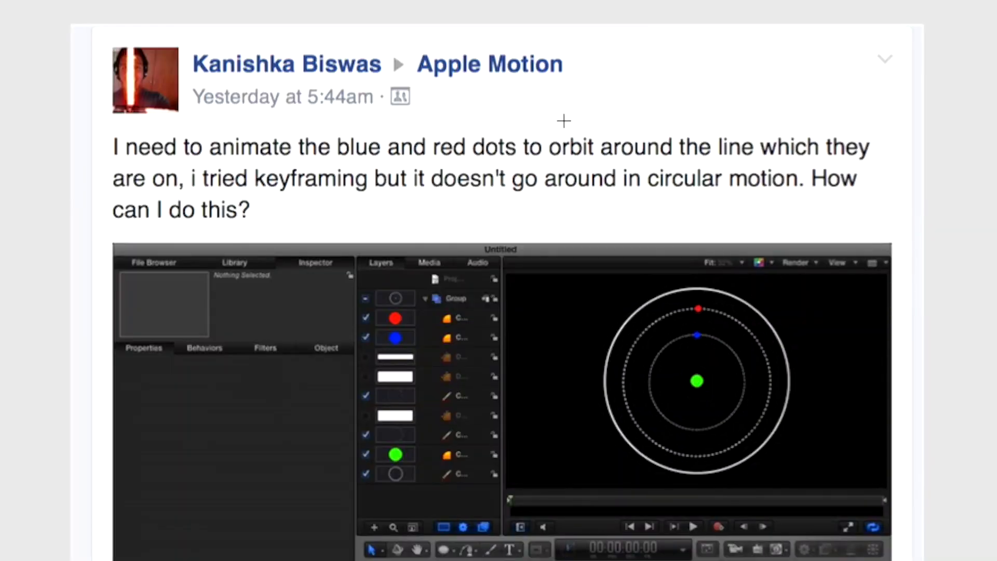
mouse_move(601, 135)
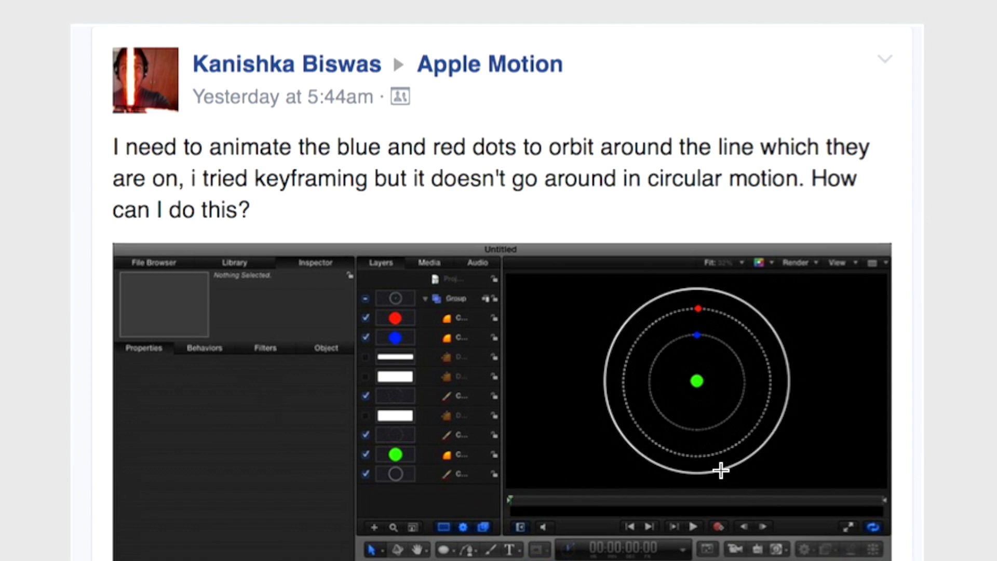
mouse_move(777, 318)
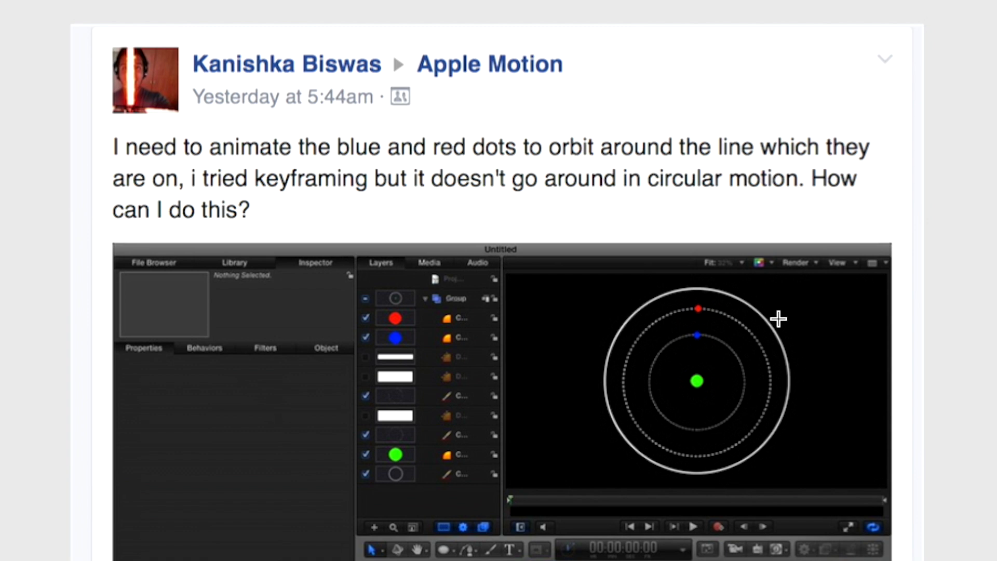
mouse_move(739, 348)
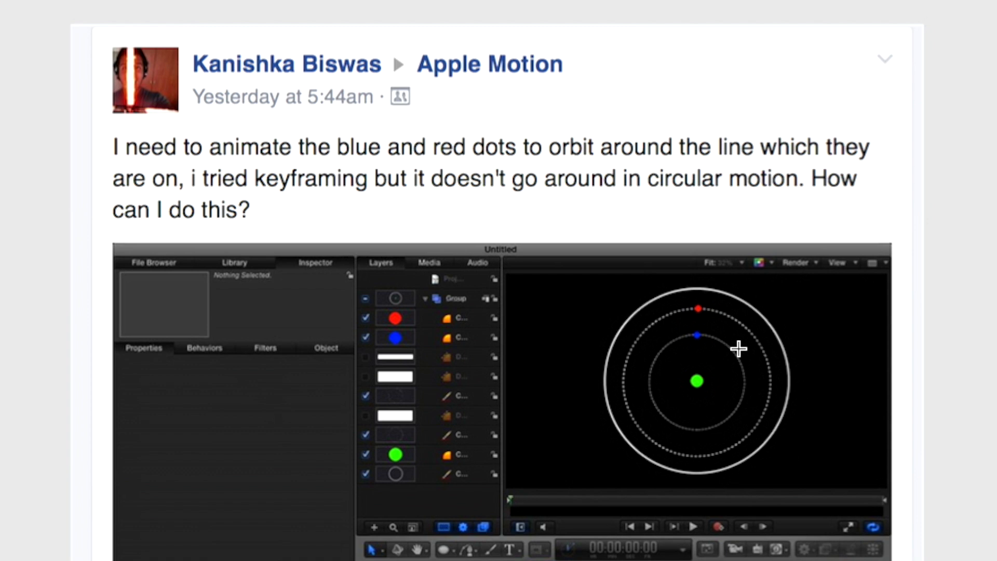
mouse_move(416, 206)
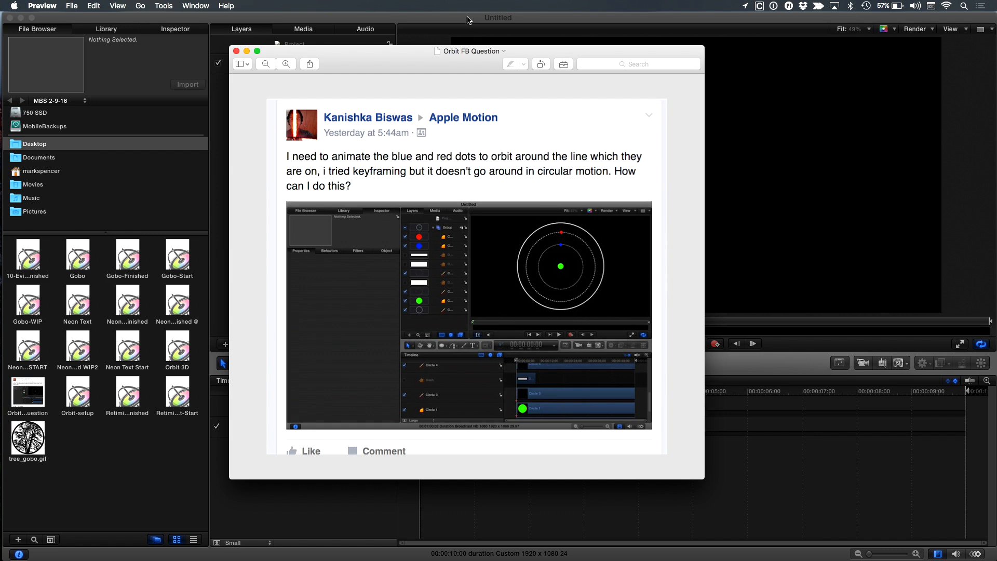
Draw a circle centred in the empty animation project's canvas.
left_click(235, 51)
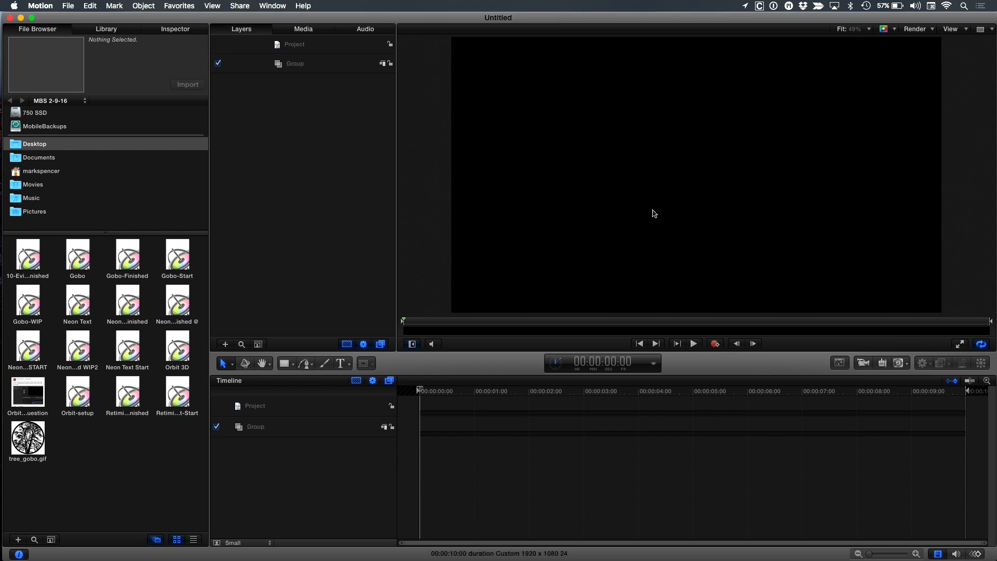
left_click(285, 363)
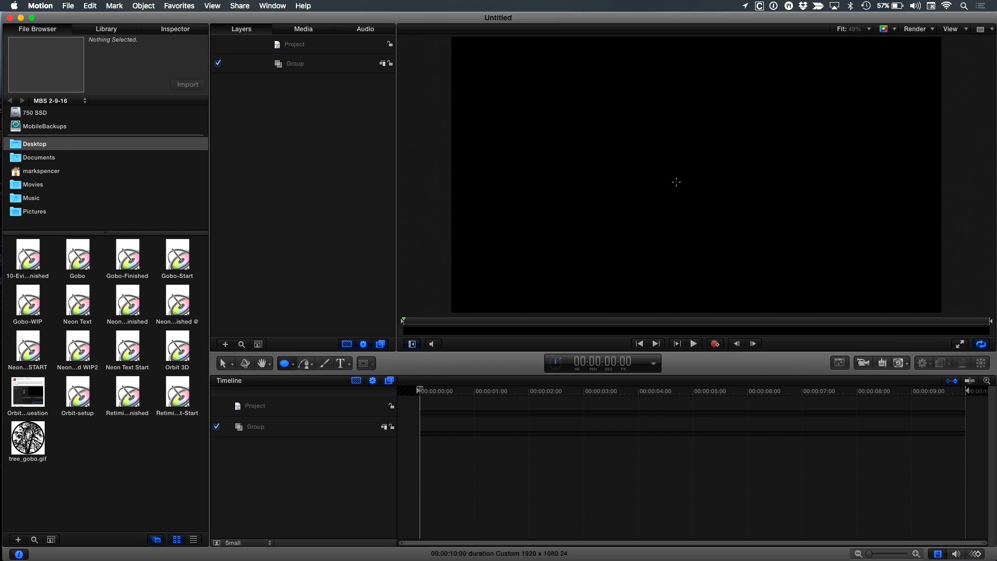
mouse_move(685, 182)
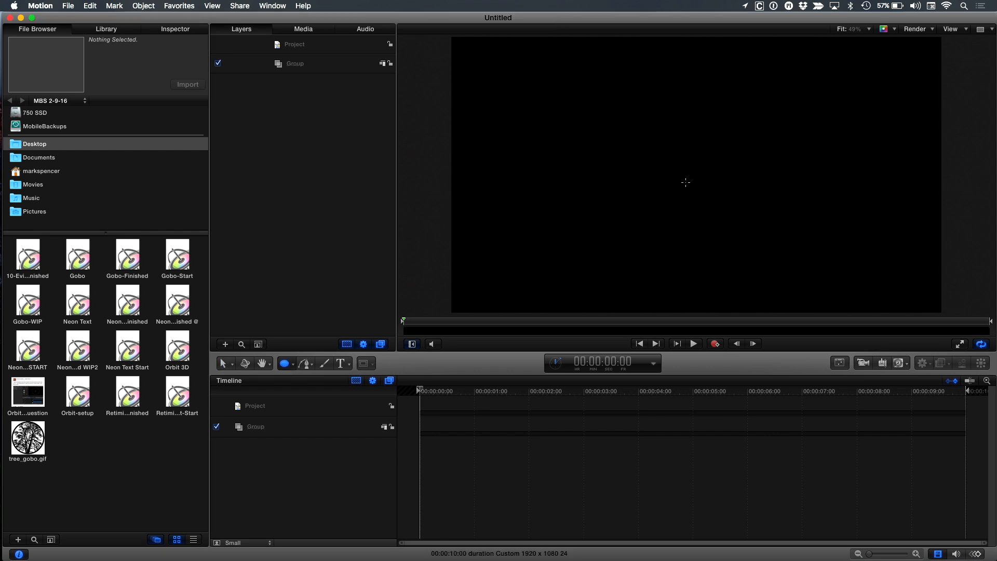
mouse_move(697, 188)
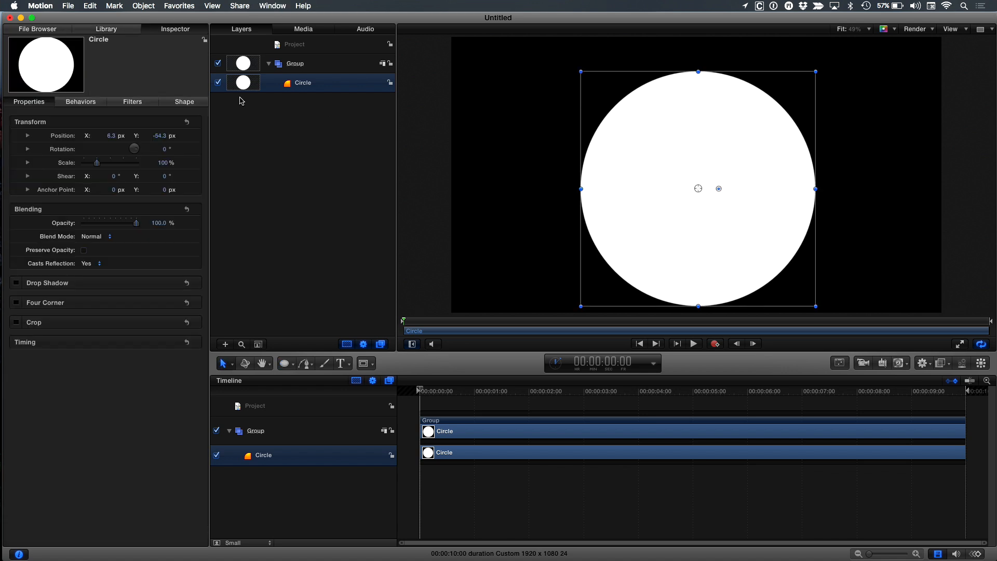
left_click(187, 122)
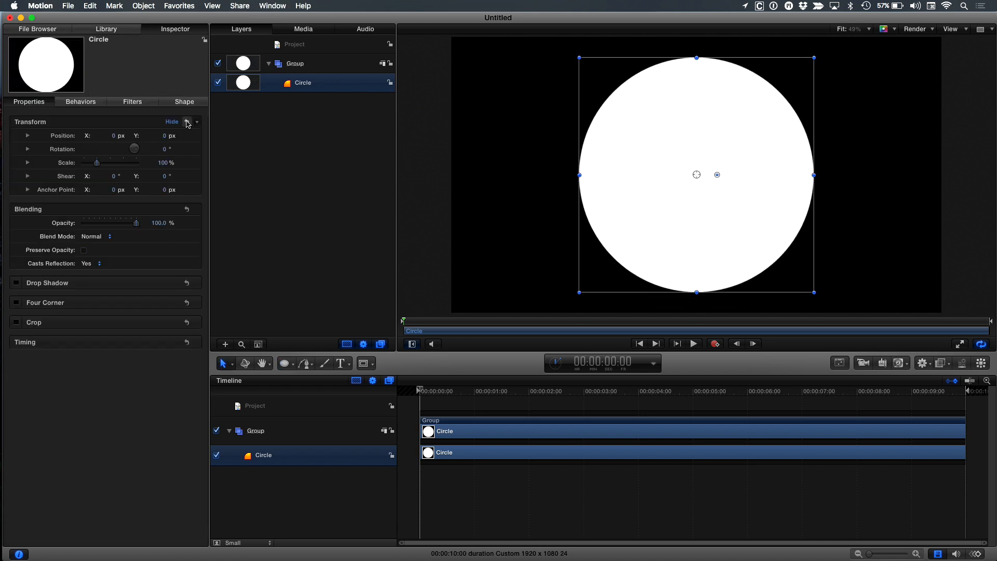
Make the circle an outline-only ring with stroke width about 14.
left_click(184, 102)
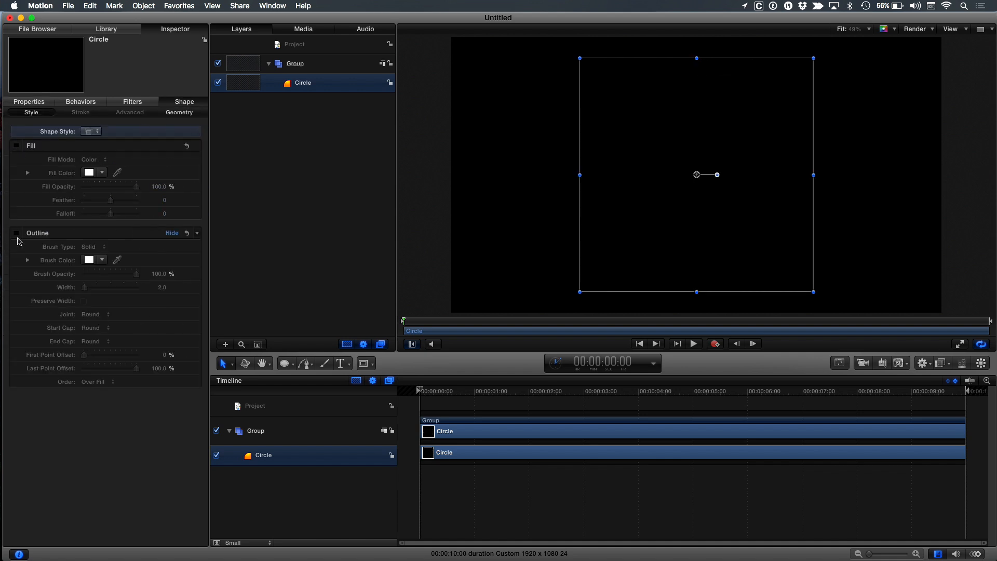
left_click(16, 232)
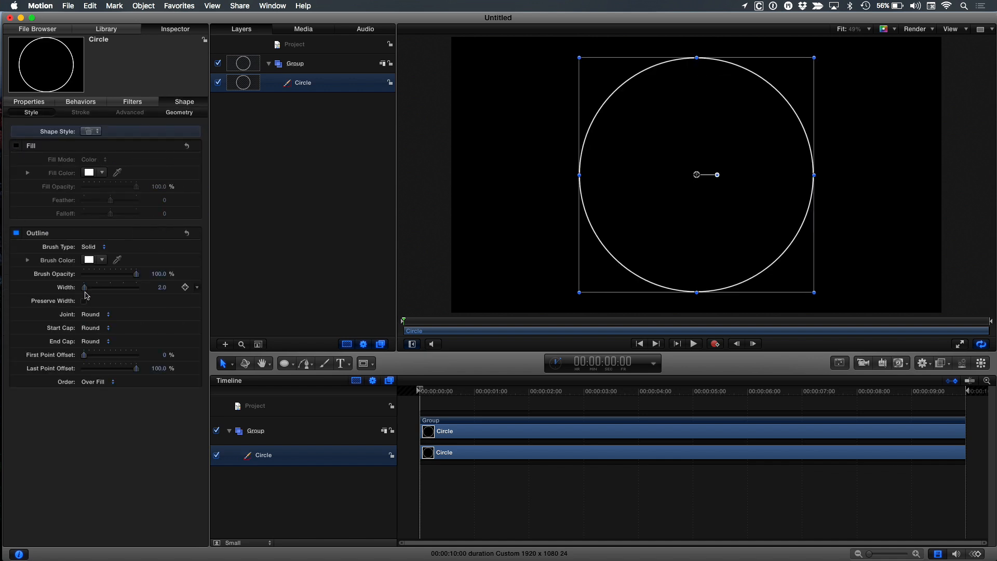
left_click_drag(85, 287, 90, 287)
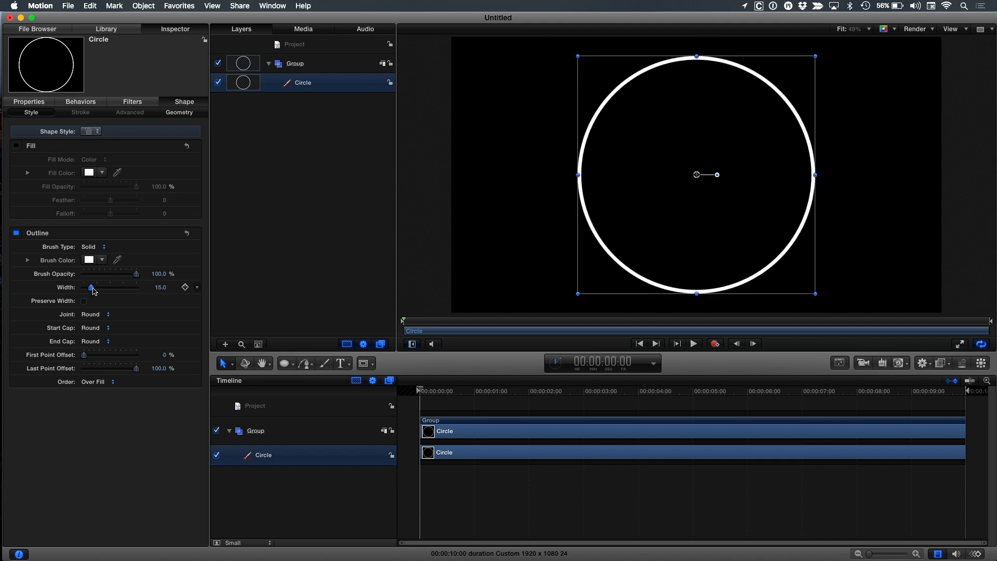
left_click_drag(89, 286, 88, 287)
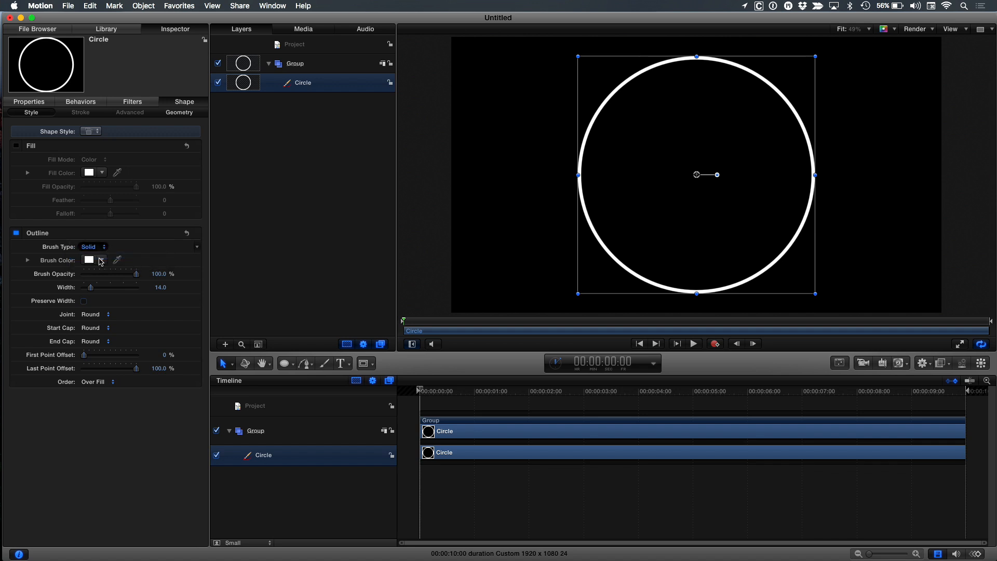
Switch the outline to an Airbrush stroke with spacing about 141% so it breaks into dots.
left_click(94, 247)
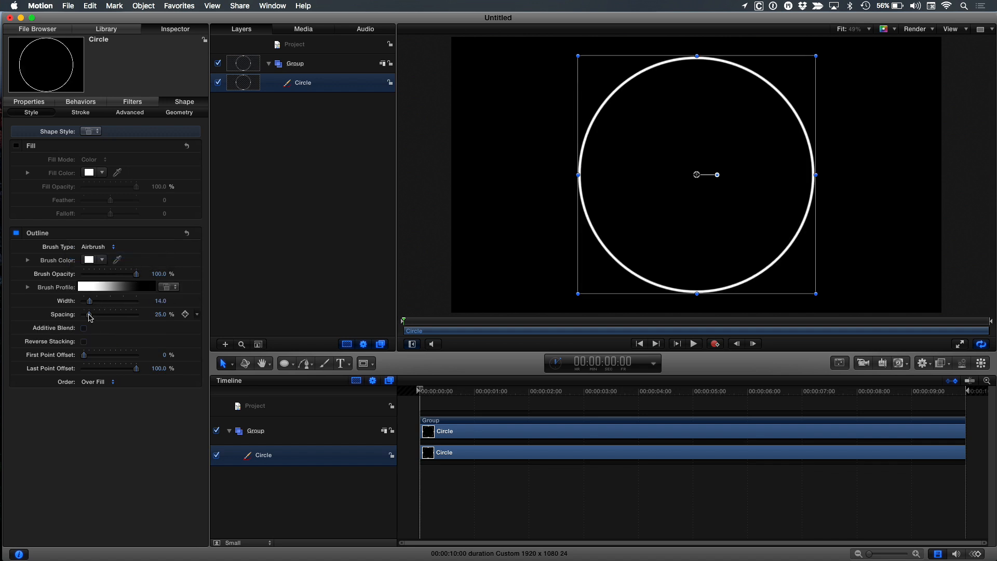
left_click_drag(88, 315, 96, 314)
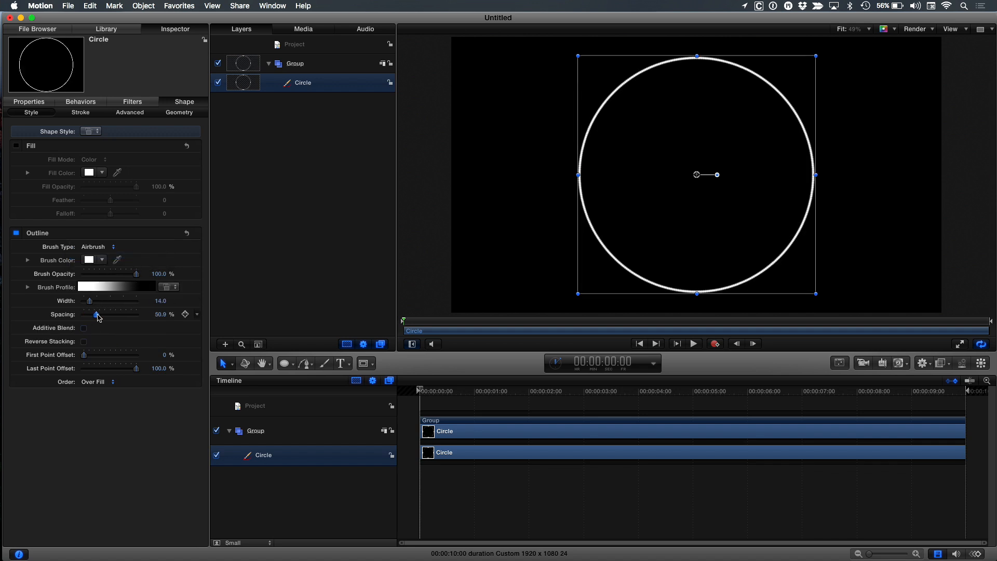
left_click_drag(96, 315, 119, 314)
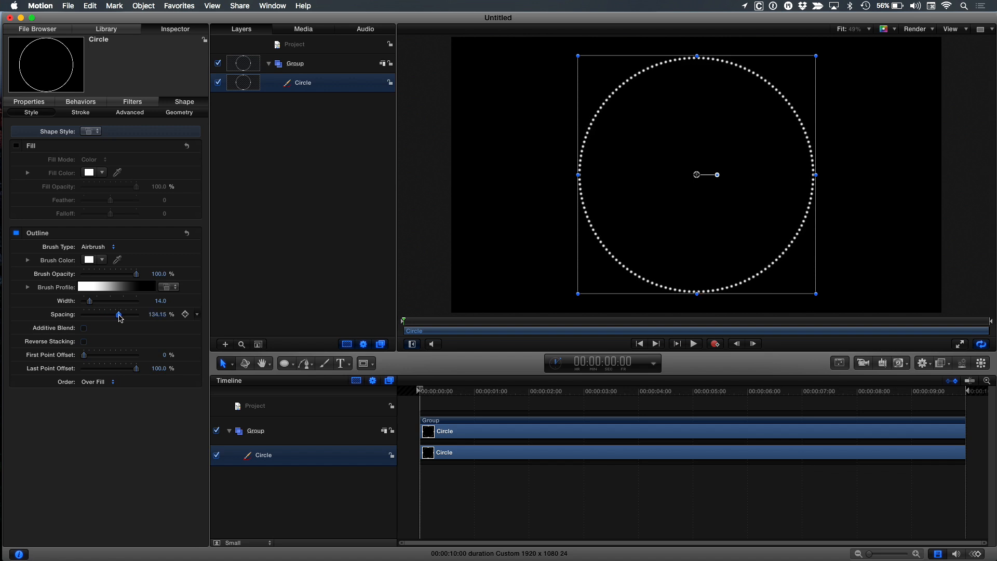
left_click_drag(119, 315, 122, 314)
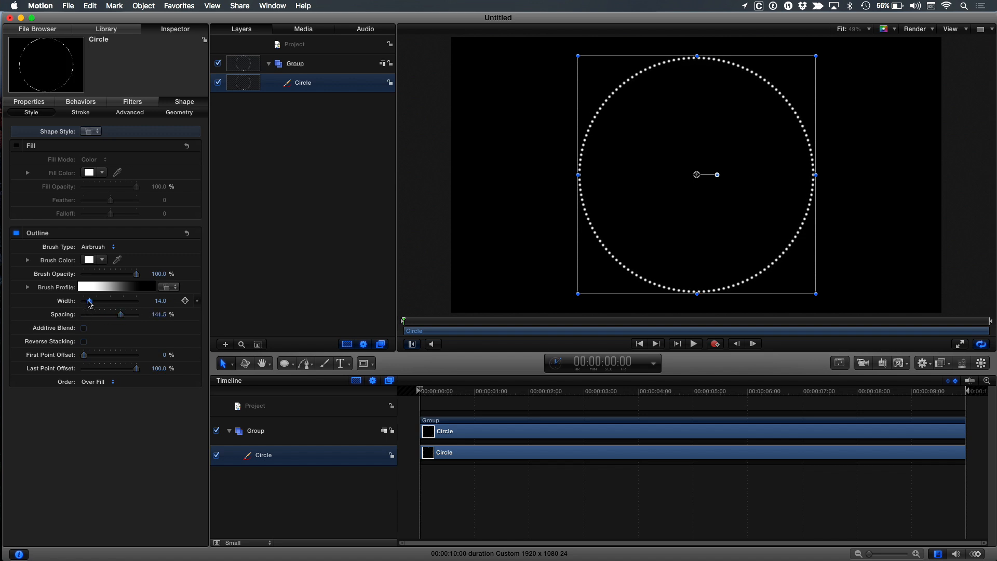
Enlarge the dots to width 39 and make them solid via the Brush Profile gradient.
left_click_drag(88, 300, 103, 300)
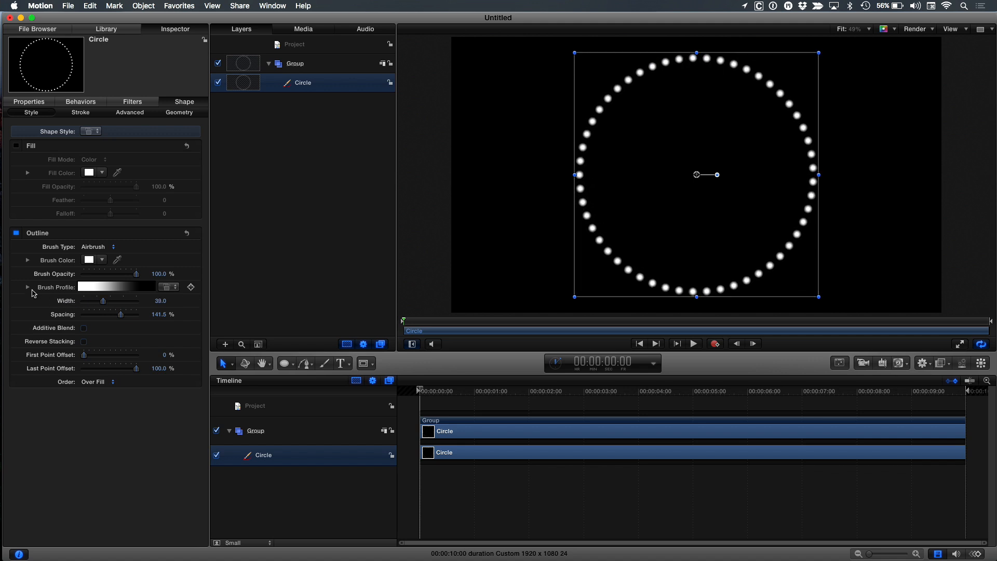
left_click(28, 287)
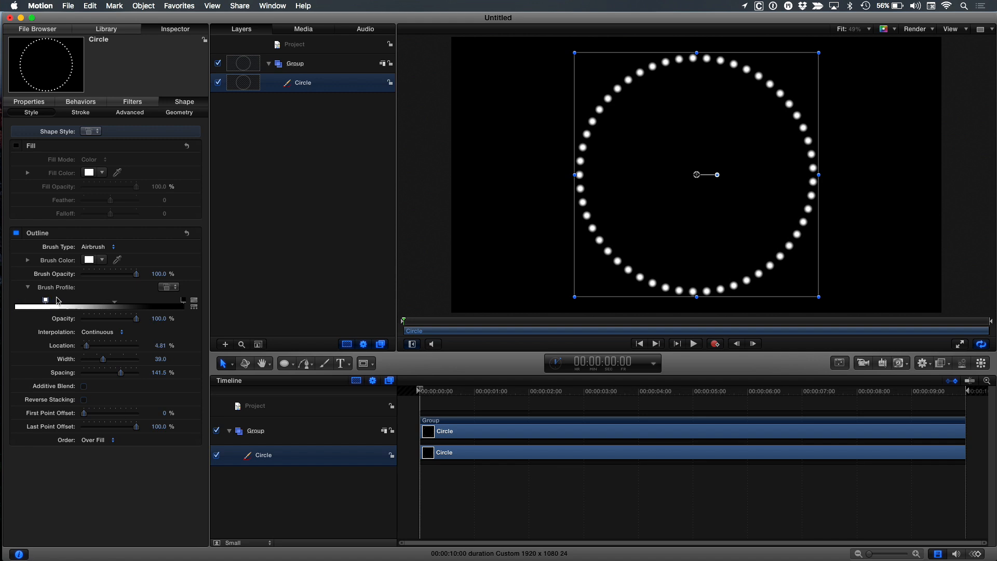
left_click_drag(85, 346, 122, 345)
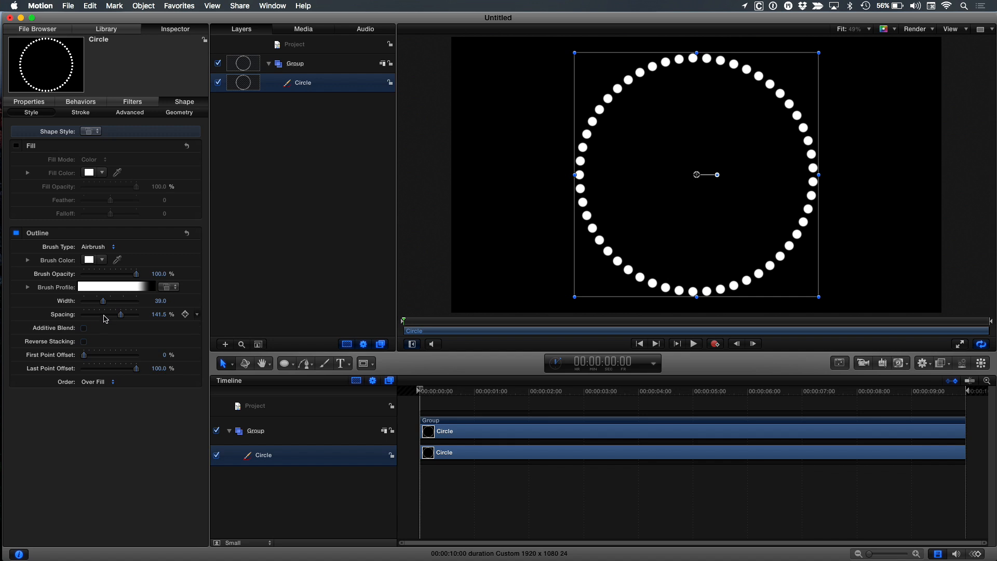
mouse_move(109, 311)
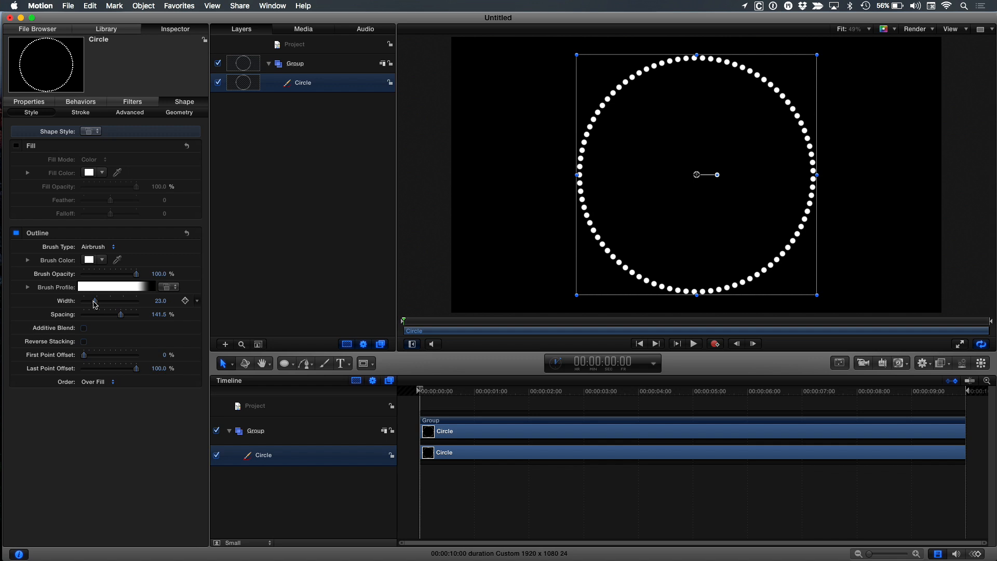
mouse_move(99, 273)
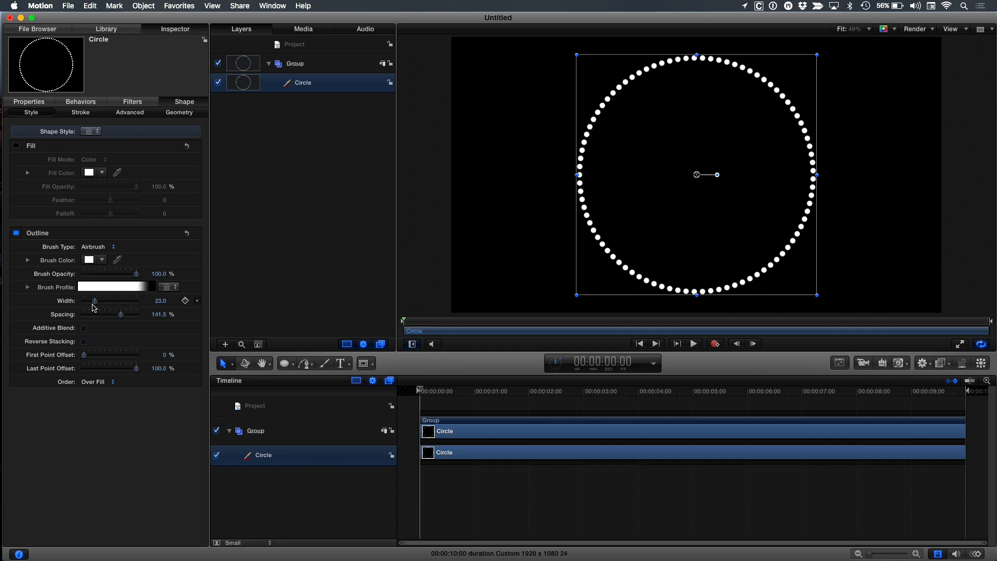
mouse_move(681, 115)
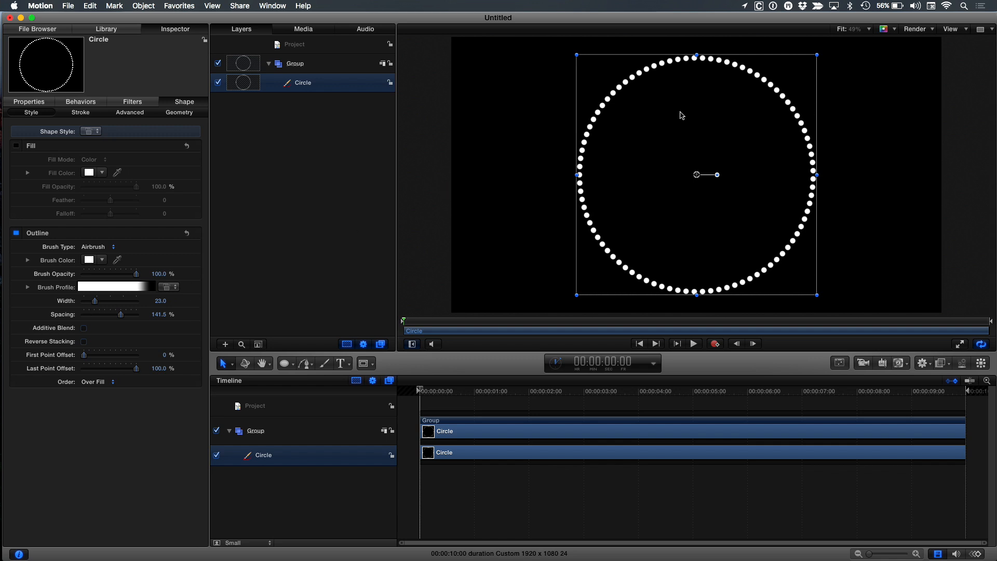
mouse_move(621, 139)
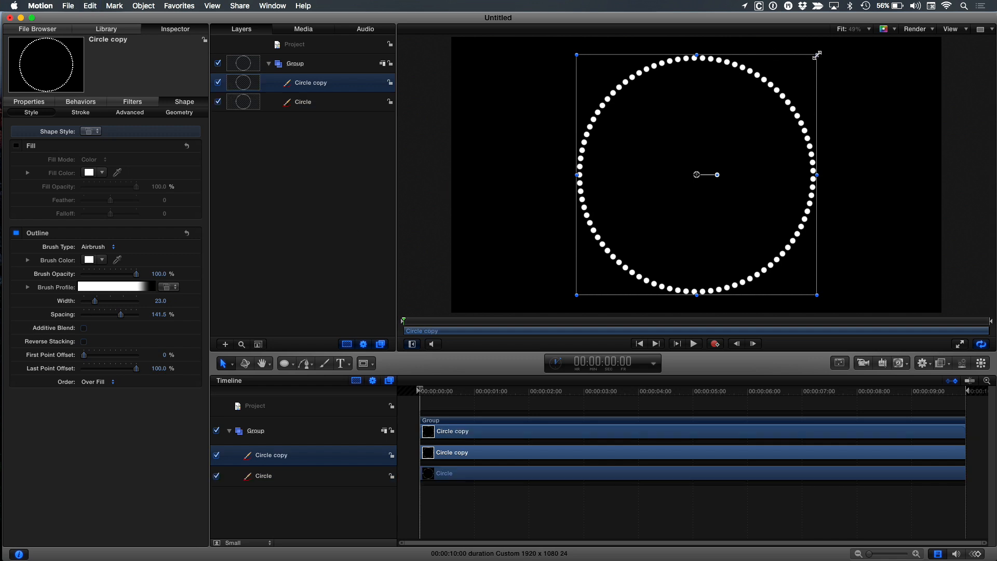
Reduce Circle copy's Geometry radius so it forms a smaller ring inside the original.
left_click_drag(817, 54, 774, 98)
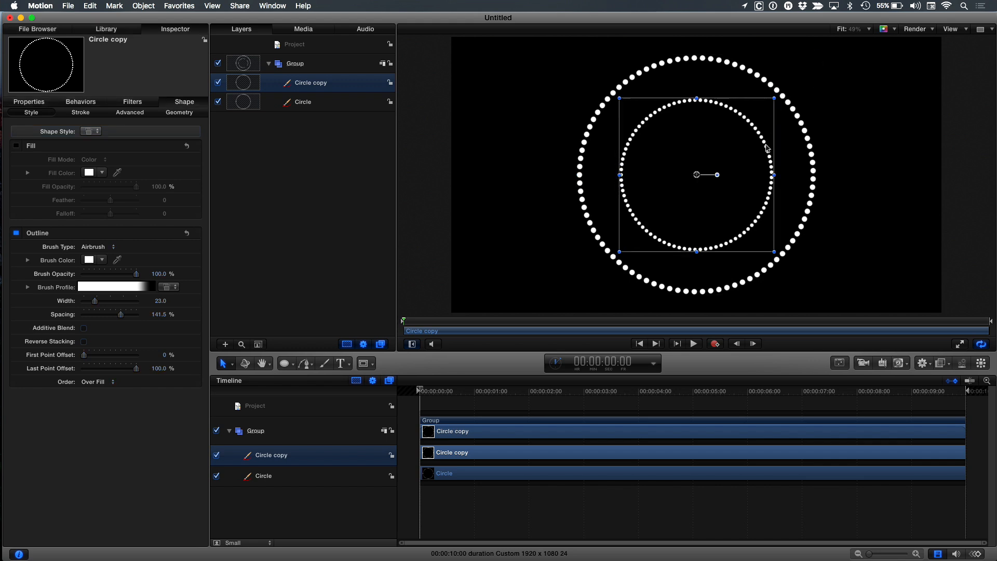
mouse_move(650, 131)
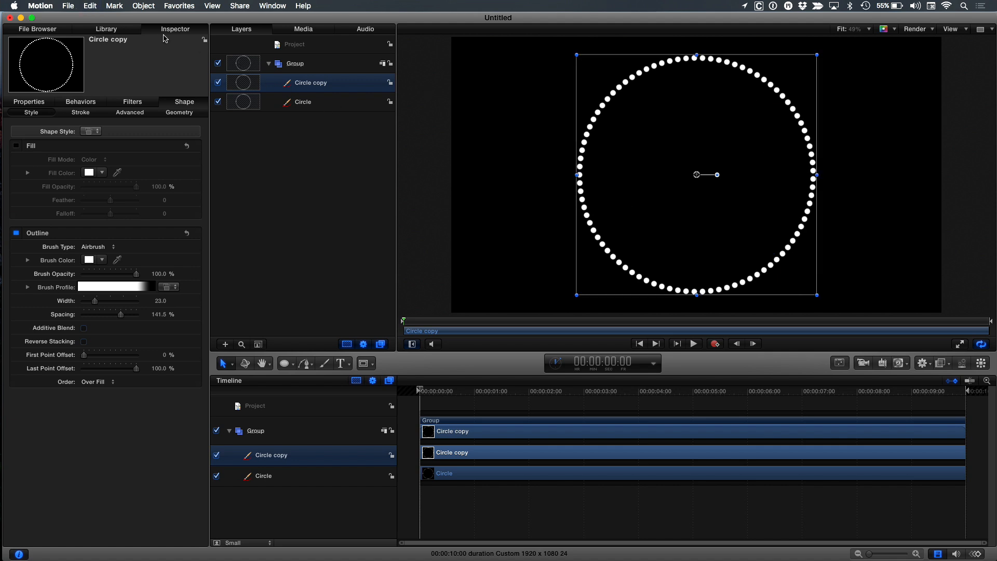
mouse_move(178, 116)
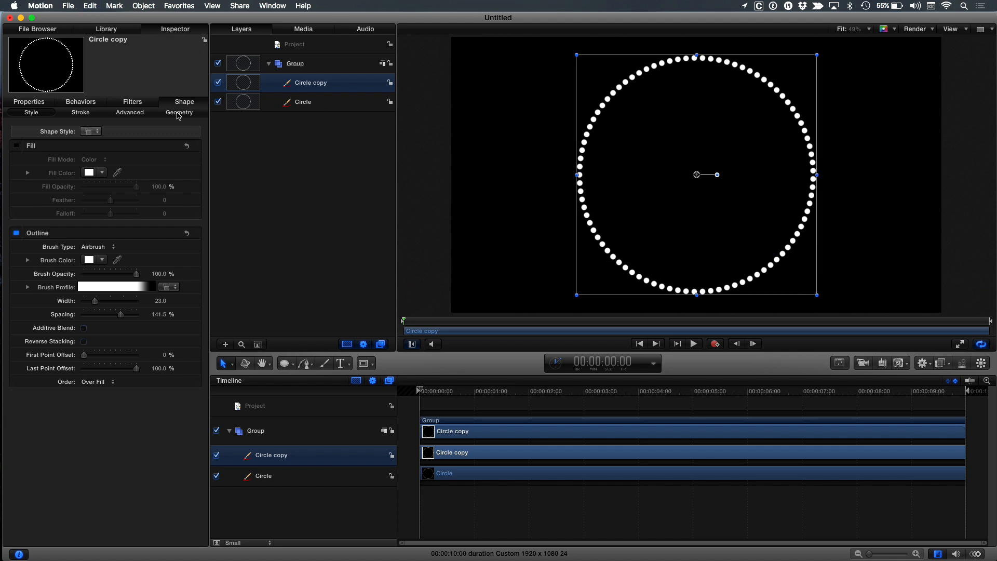
left_click(179, 113)
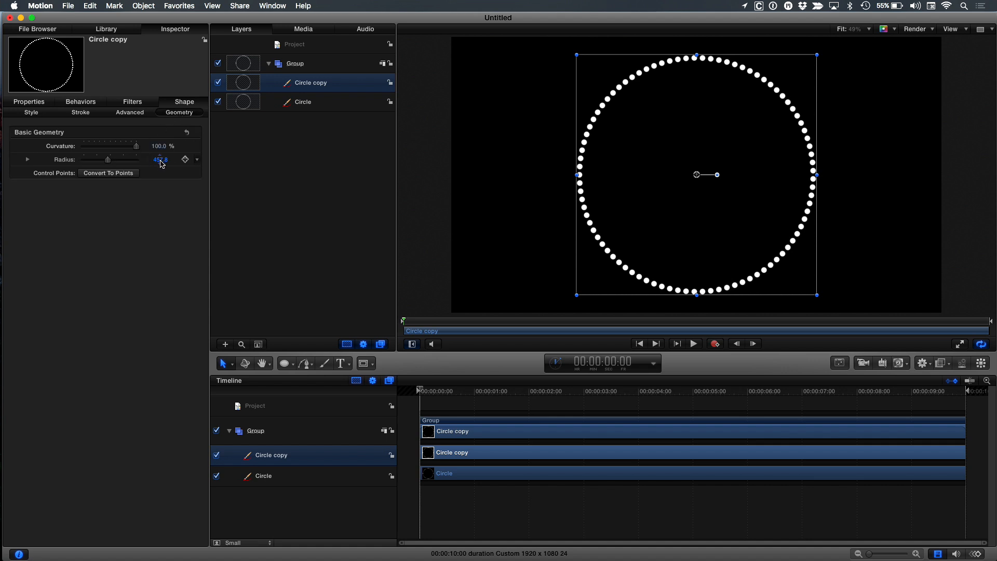
left_click_drag(160, 159, 160, 160)
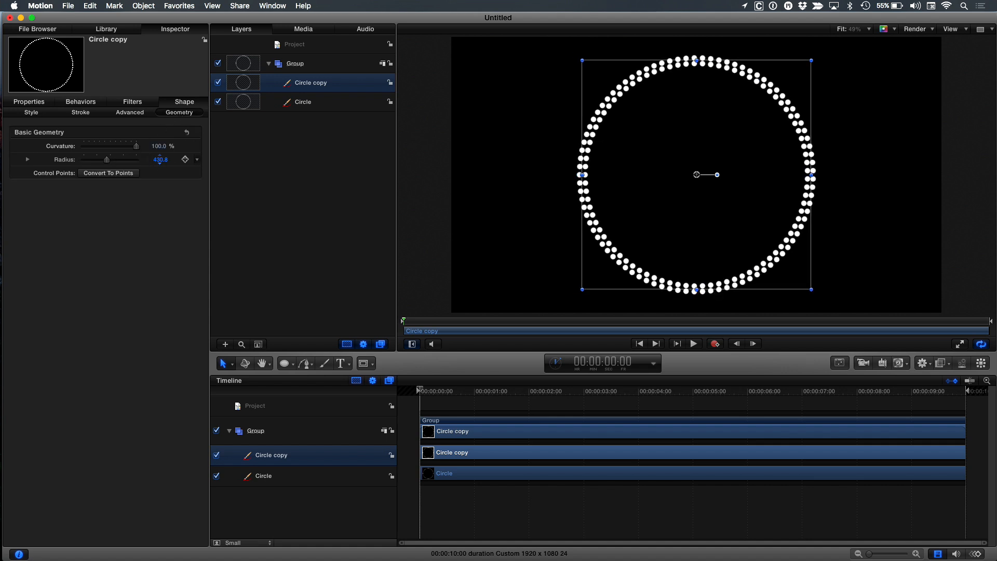
left_click_drag(106, 160, 102, 160)
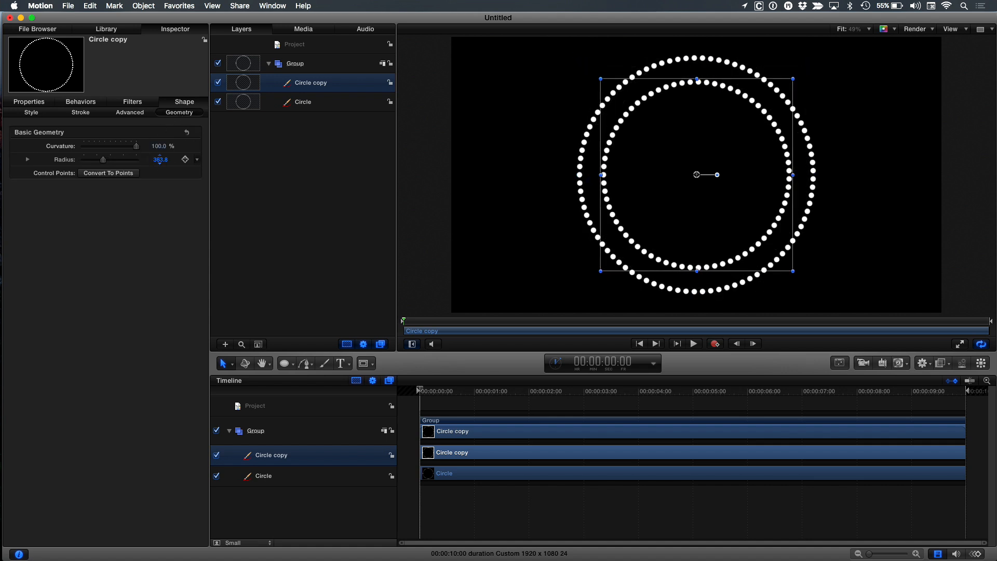
left_click_drag(103, 160, 102, 159)
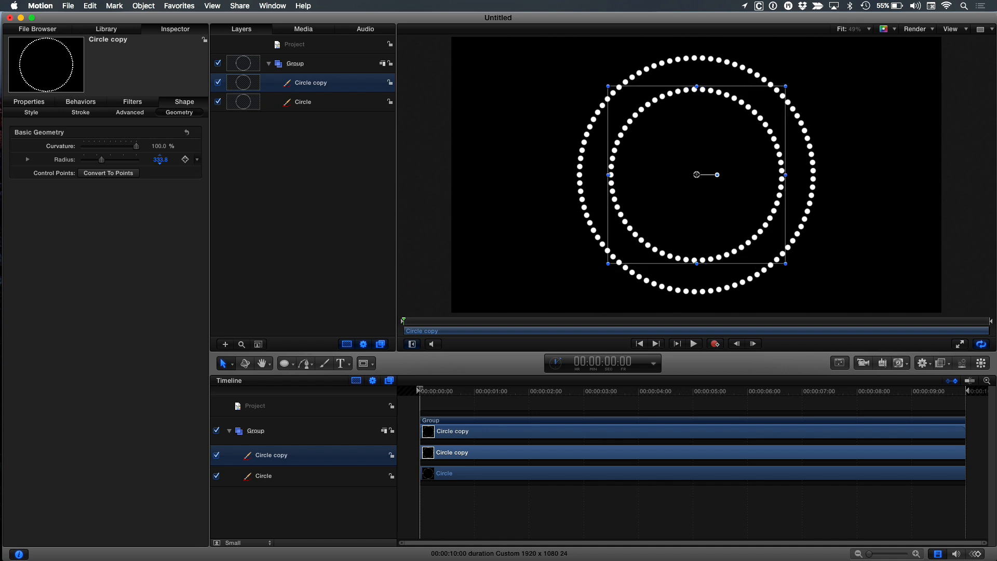
left_click_drag(101, 159, 98, 159)
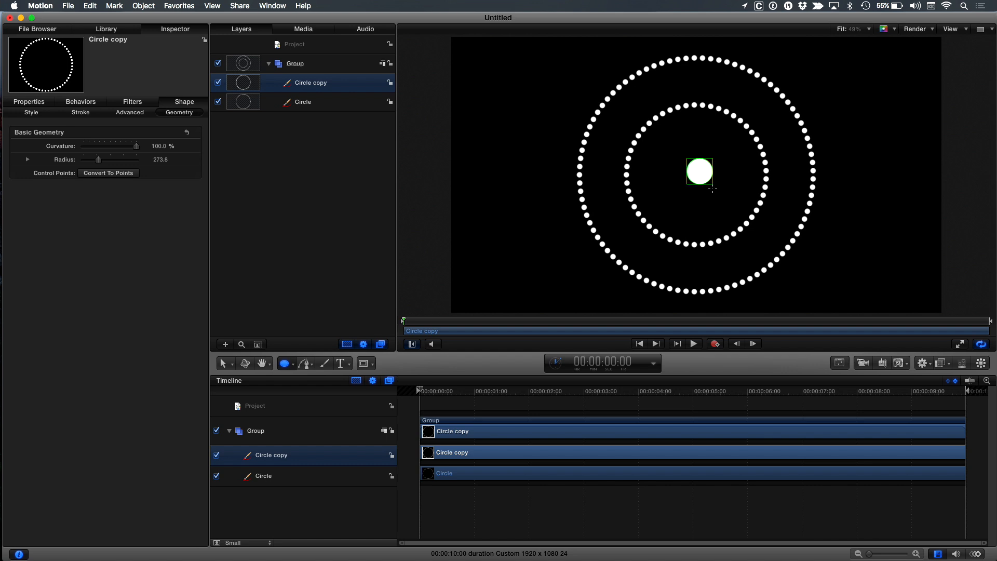
Draw a small circle at the centre and bring up its Fill Color choices.
left_click_drag(700, 172, 686, 158)
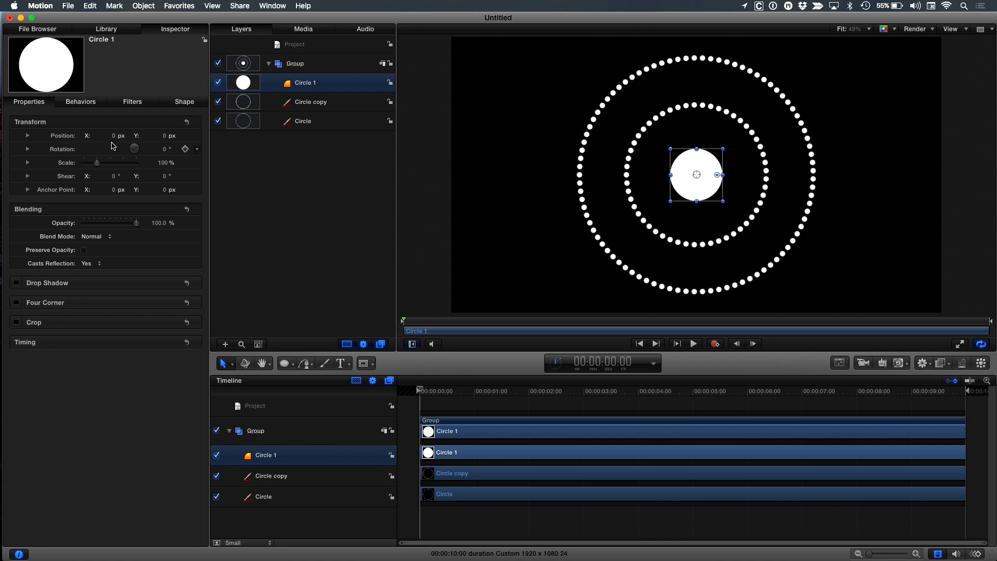
mouse_move(175, 102)
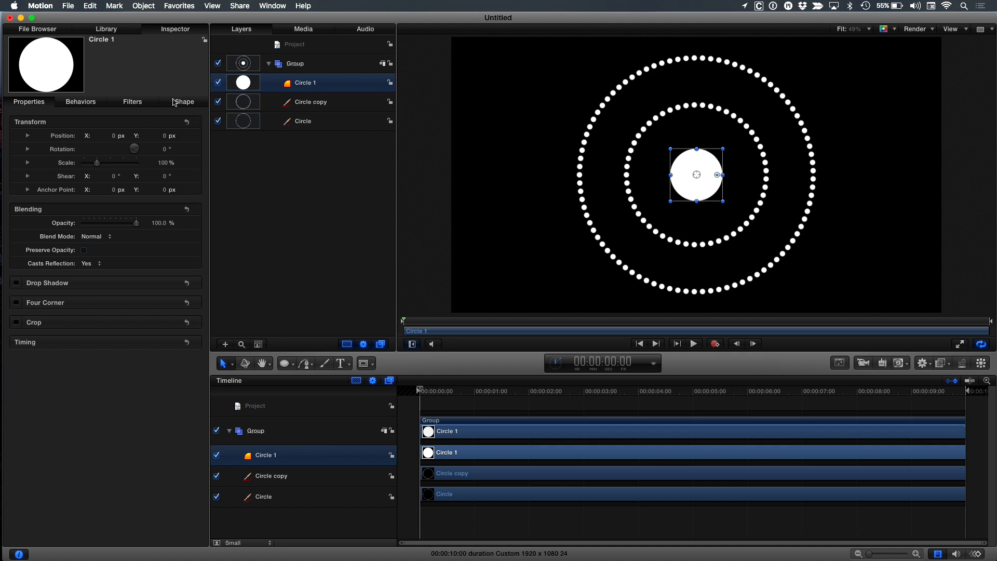
left_click(184, 102)
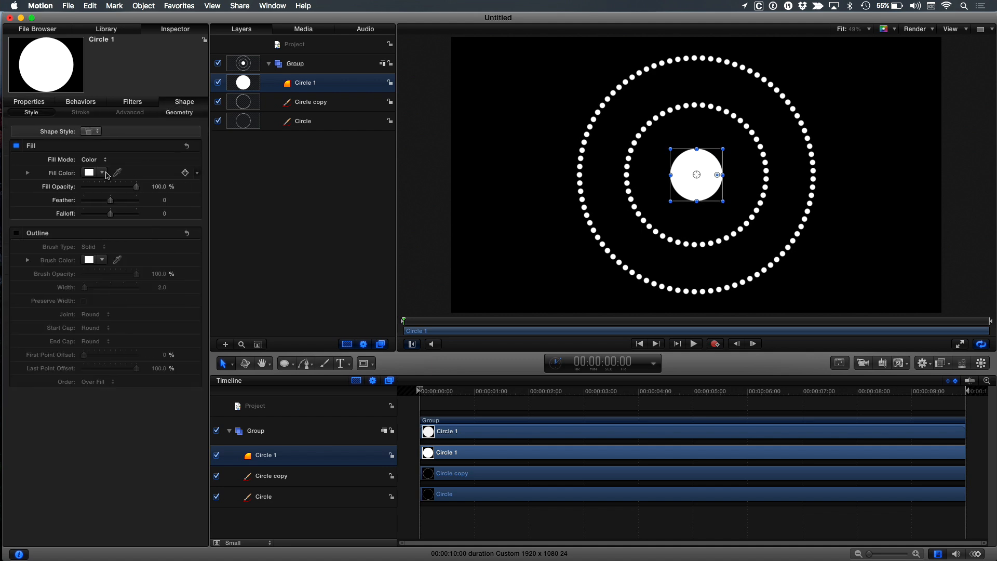
left_click(90, 173)
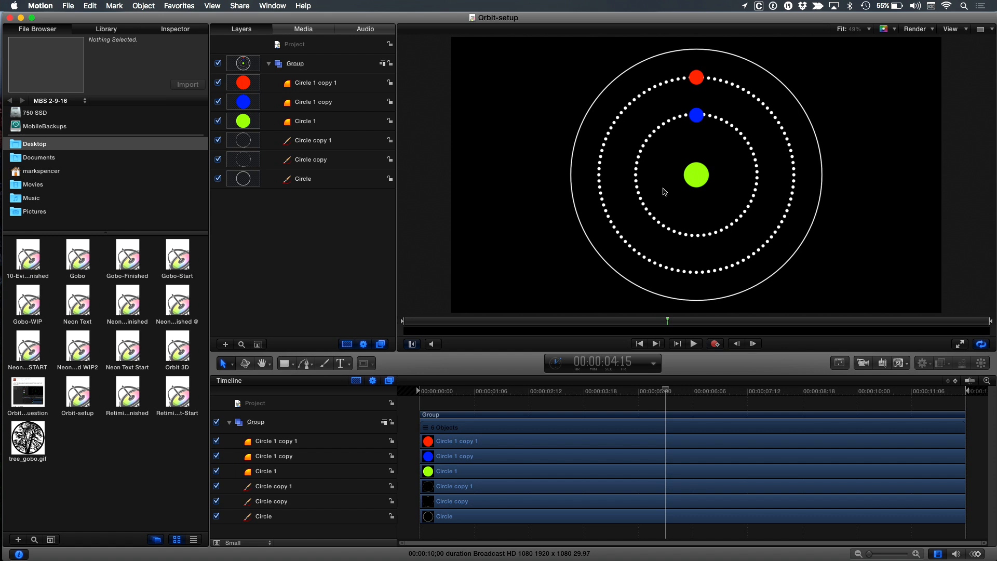
mouse_move(326, 147)
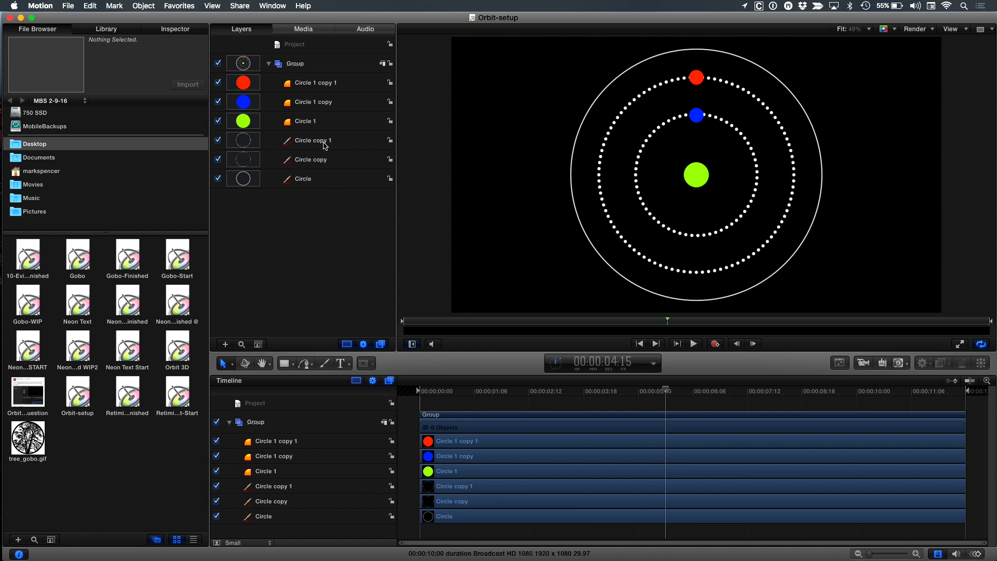
mouse_move(321, 86)
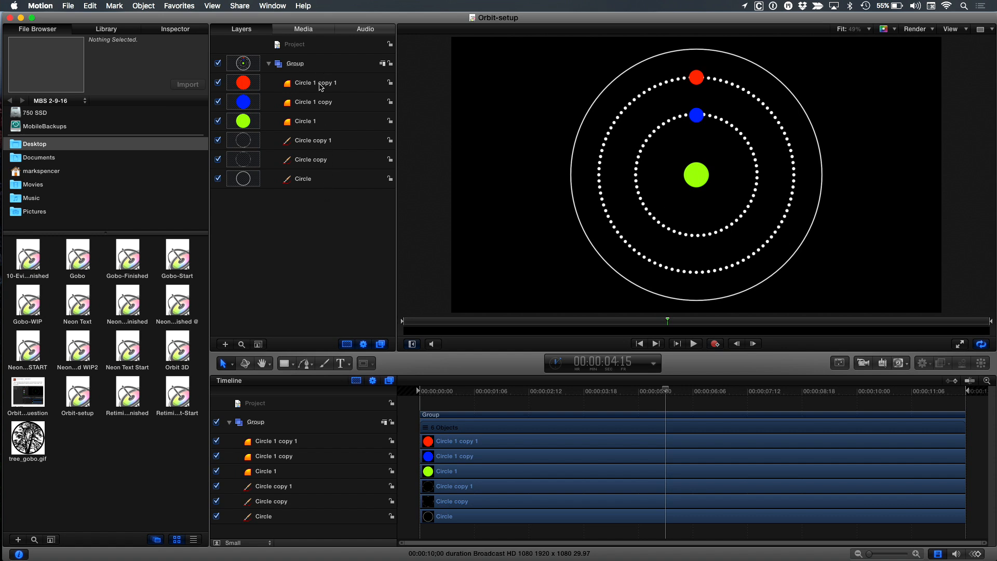
mouse_move(701, 176)
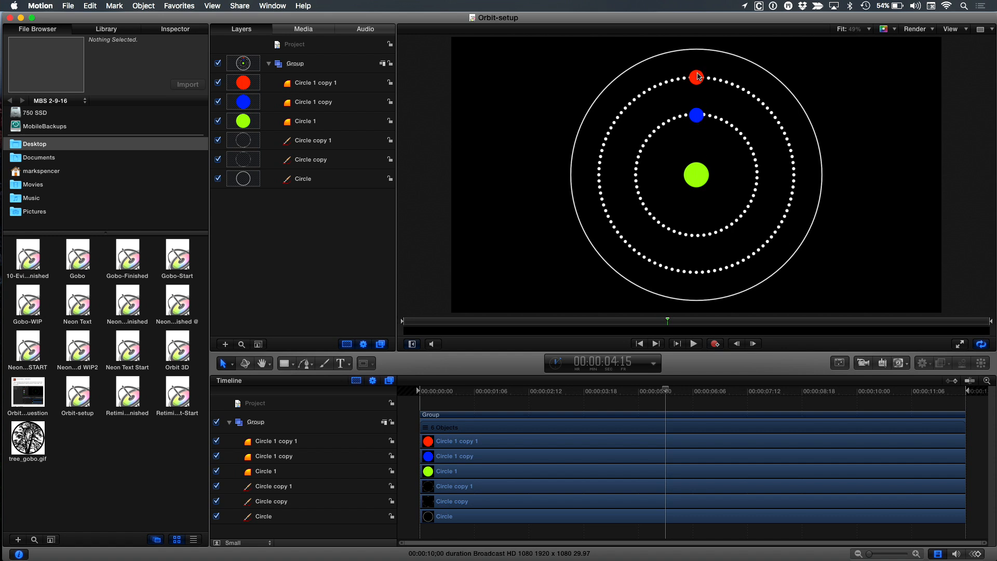
Move the red dot's anchor point onto the green planet's centre and test-rotate it.
left_click(317, 83)
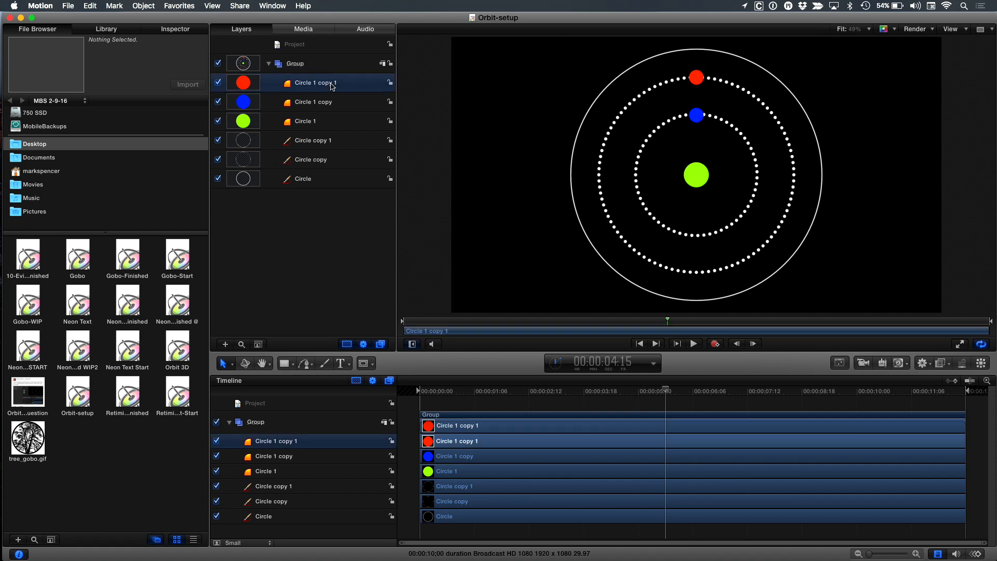
left_click(696, 77)
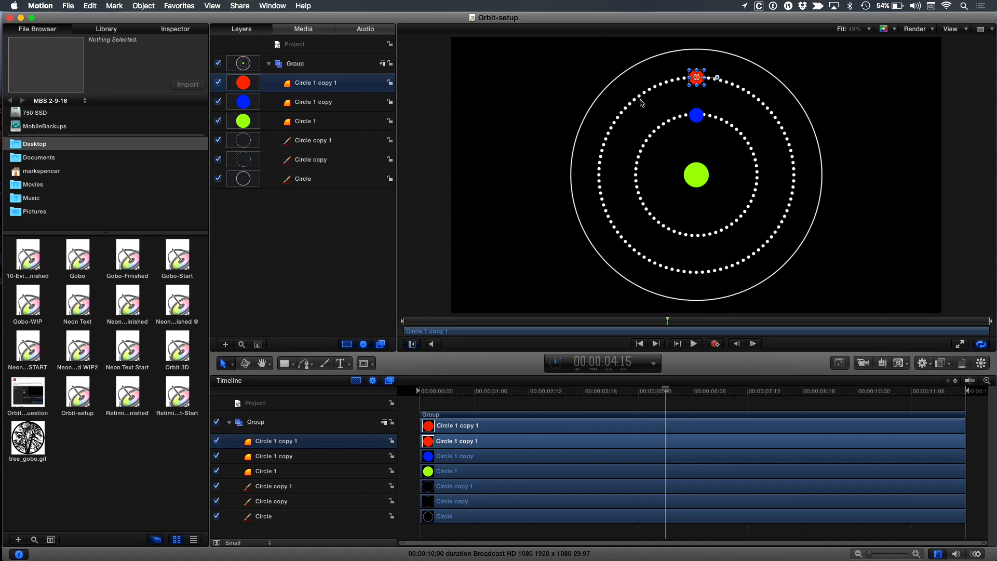
mouse_move(700, 180)
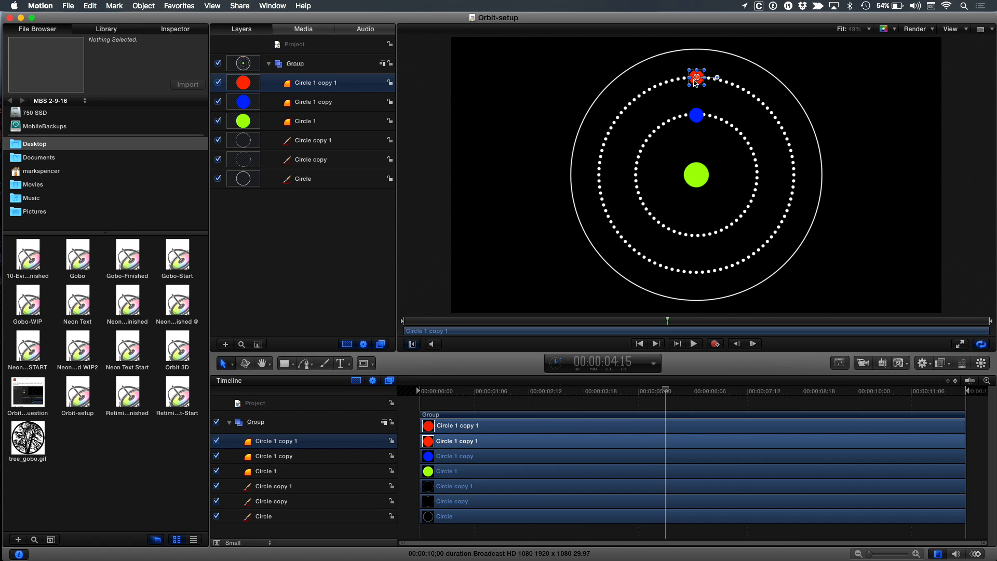
right_click(696, 78)
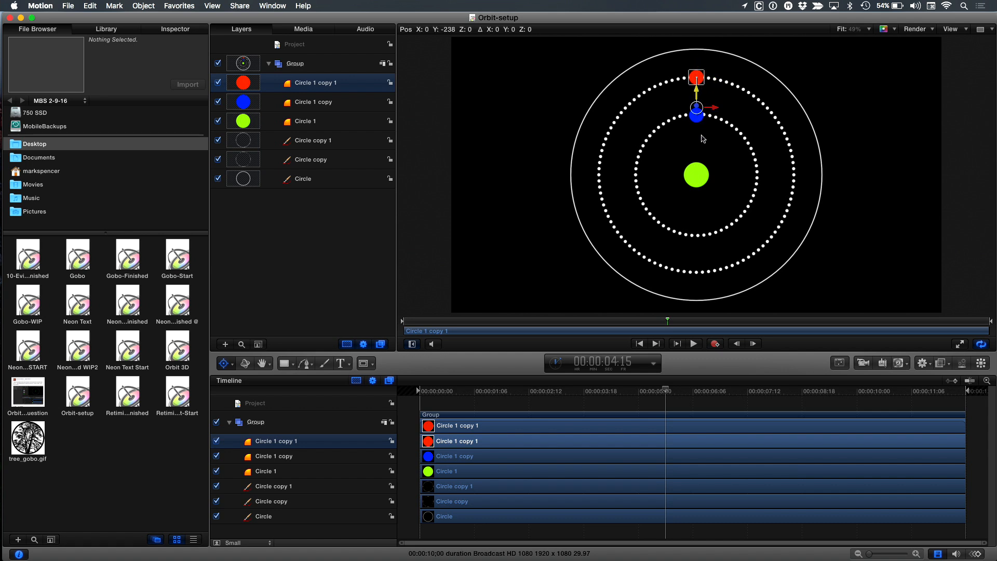
left_click_drag(697, 114, 697, 176)
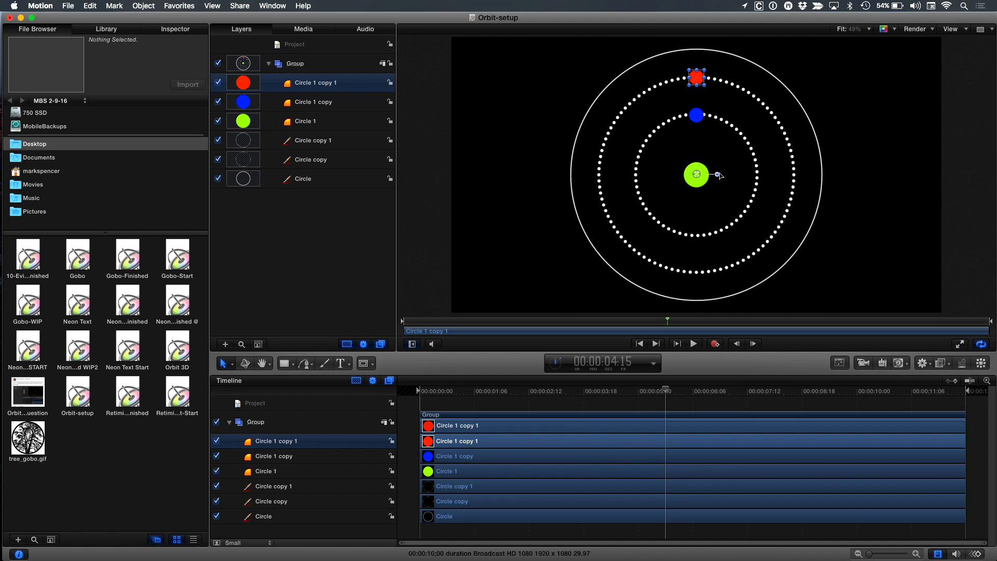
left_click_drag(719, 175, 731, 176)
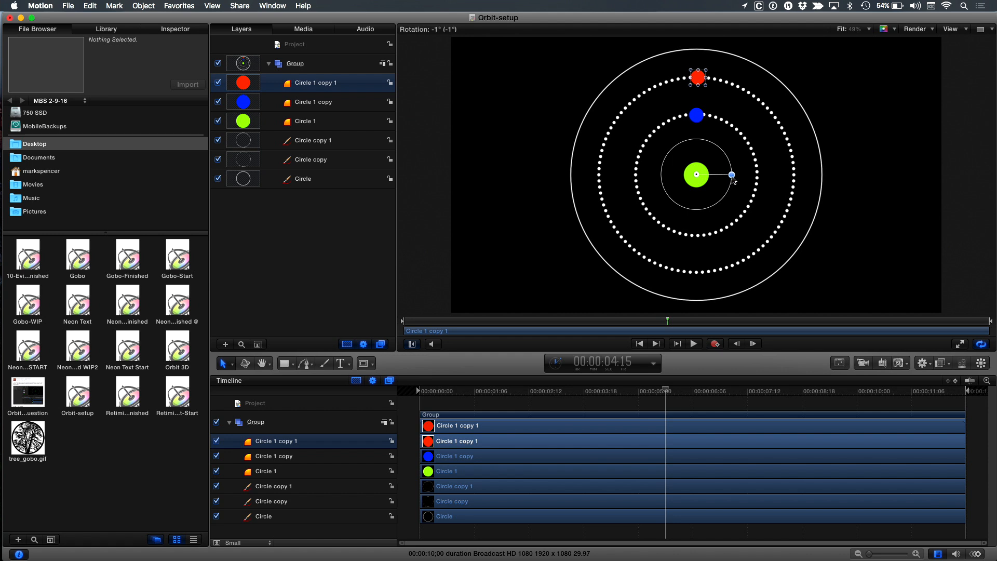
left_click_drag(731, 175, 792, 193)
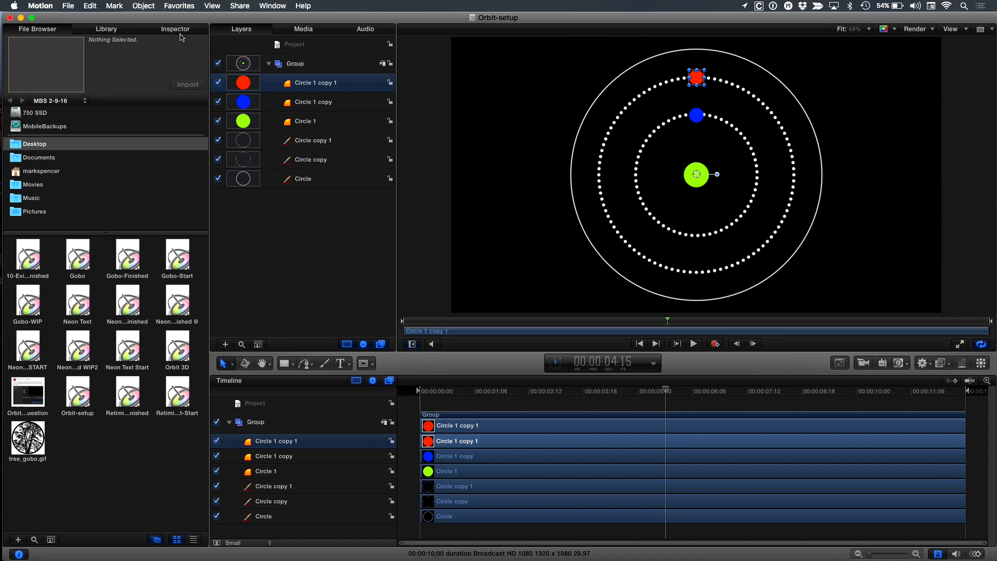
Show the red dot's Properties transform settings, including Rotation.
left_click(176, 29)
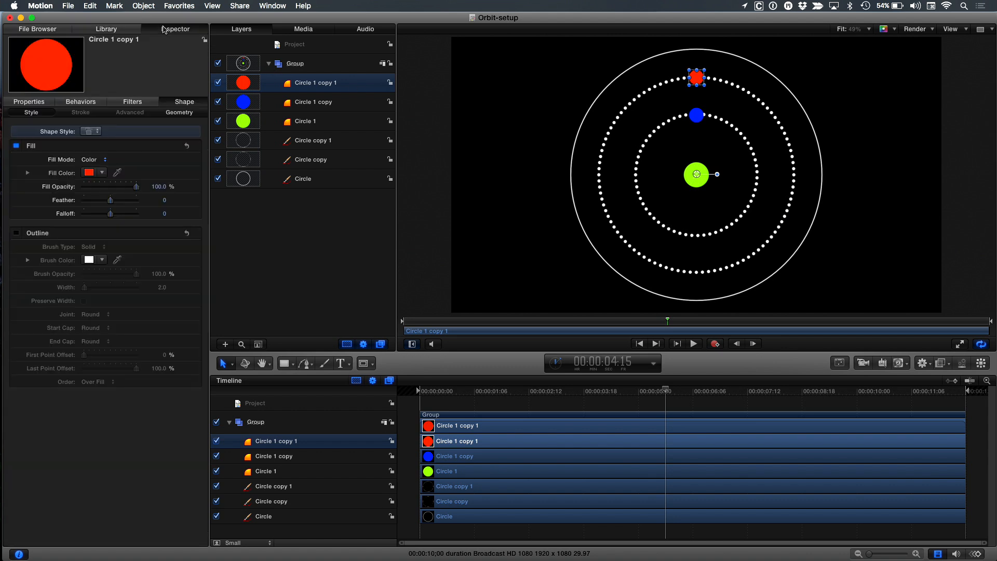
left_click(29, 102)
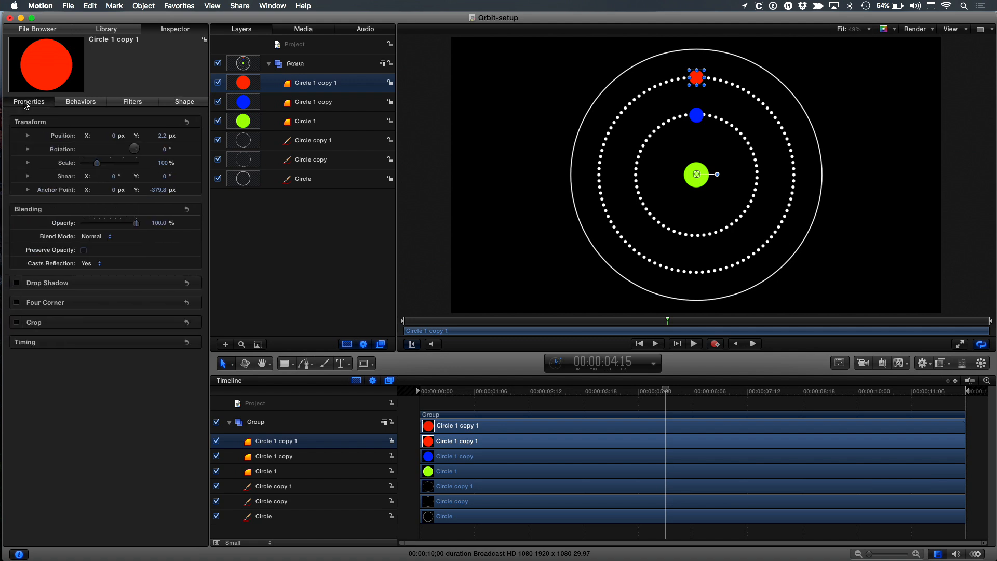
mouse_move(164, 151)
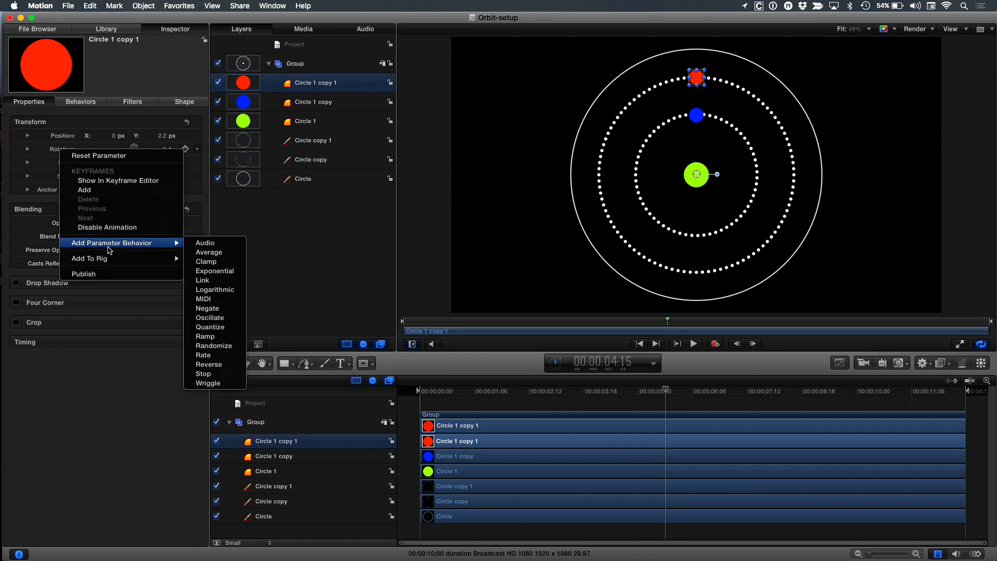
mouse_move(204, 355)
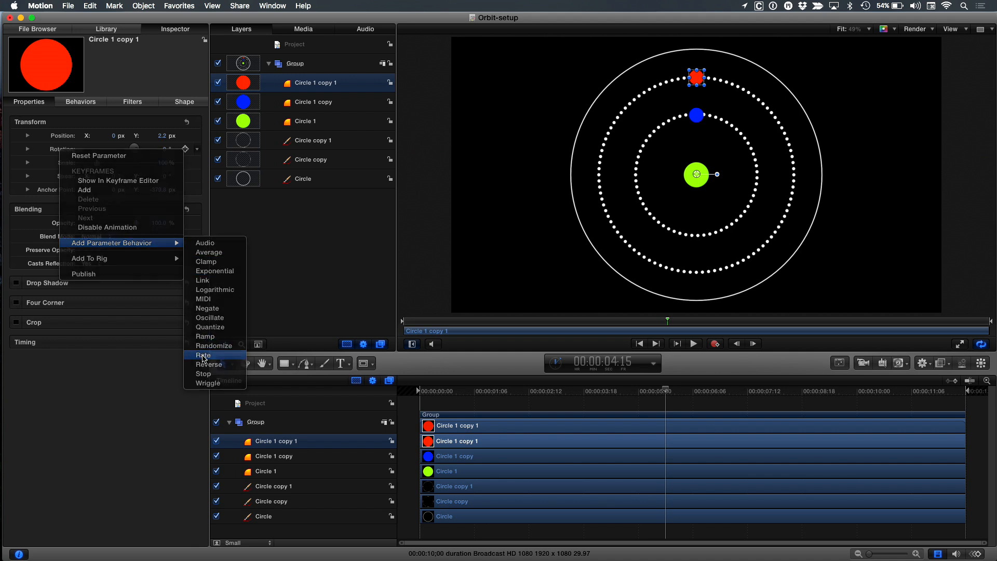
Add a Rate behaviour to the red dot's rotation and preview the orbit playback.
left_click(201, 355)
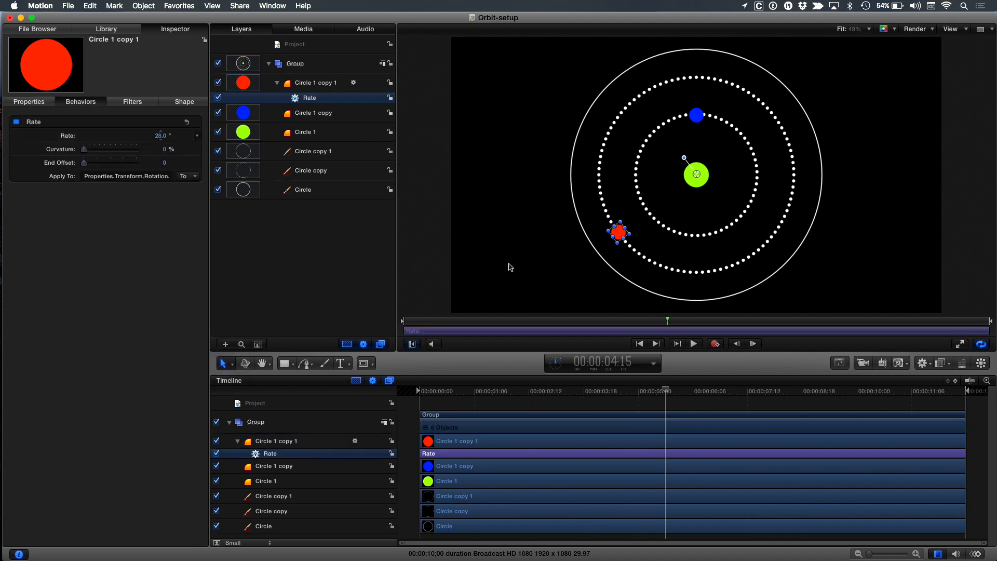
left_click(694, 344)
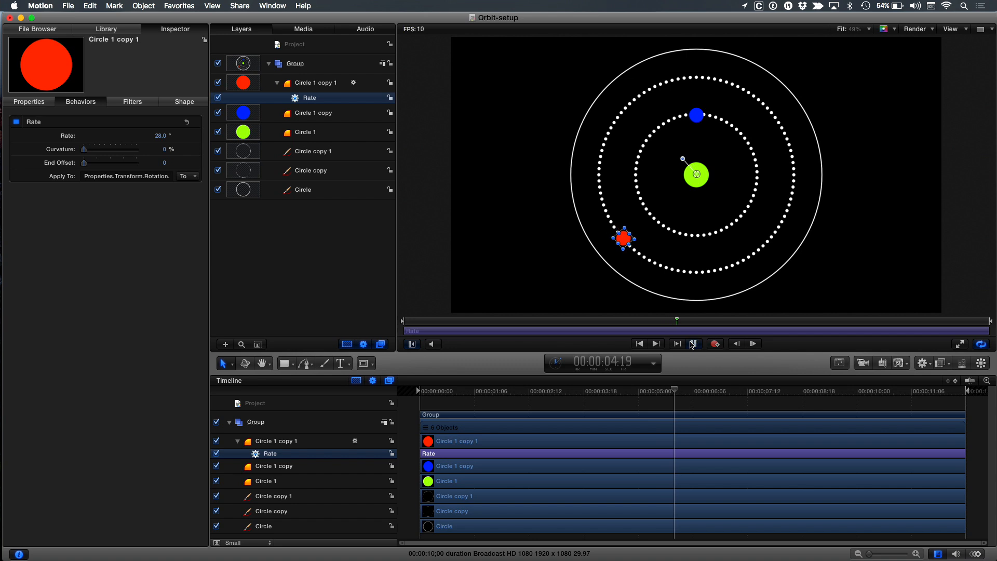
left_click(677, 343)
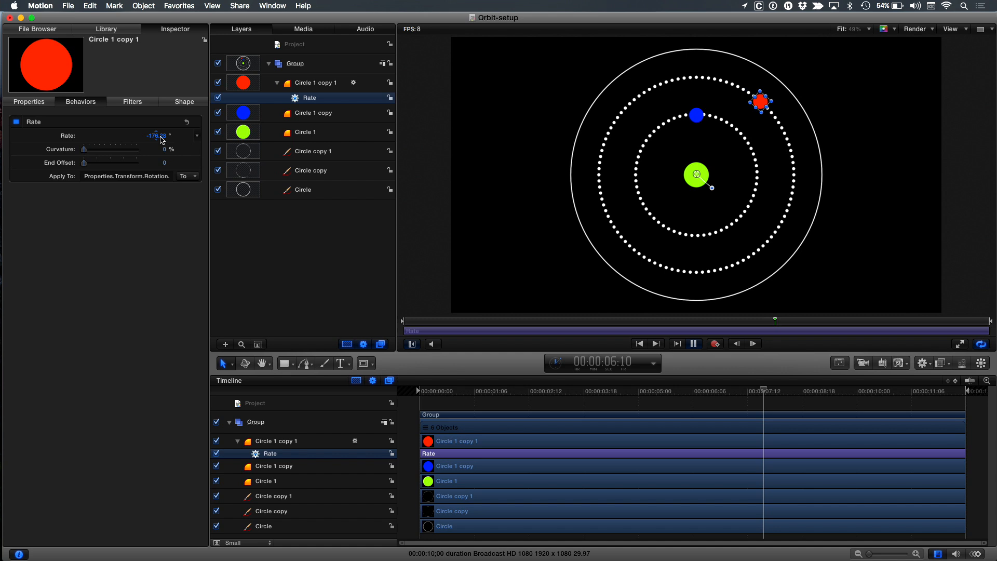
left_click(693, 344)
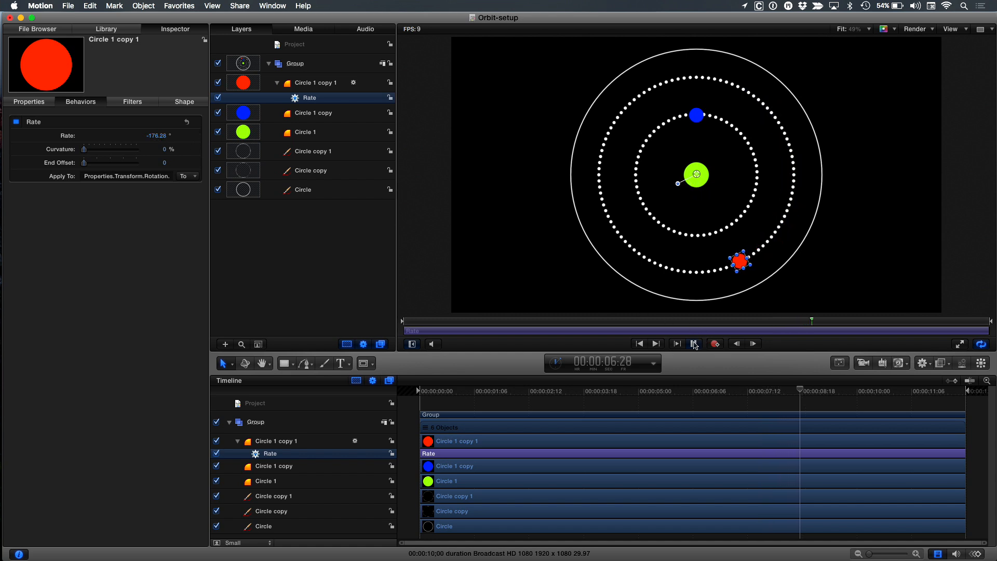
left_click(694, 343)
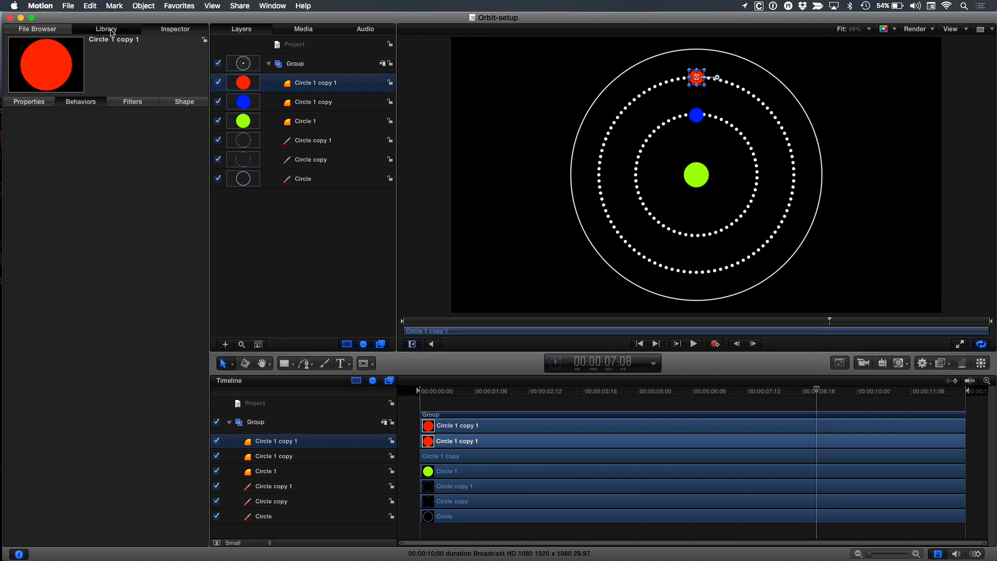
Browse Library > Behaviors > Simulations to reveal Orbit Around.
left_click(106, 28)
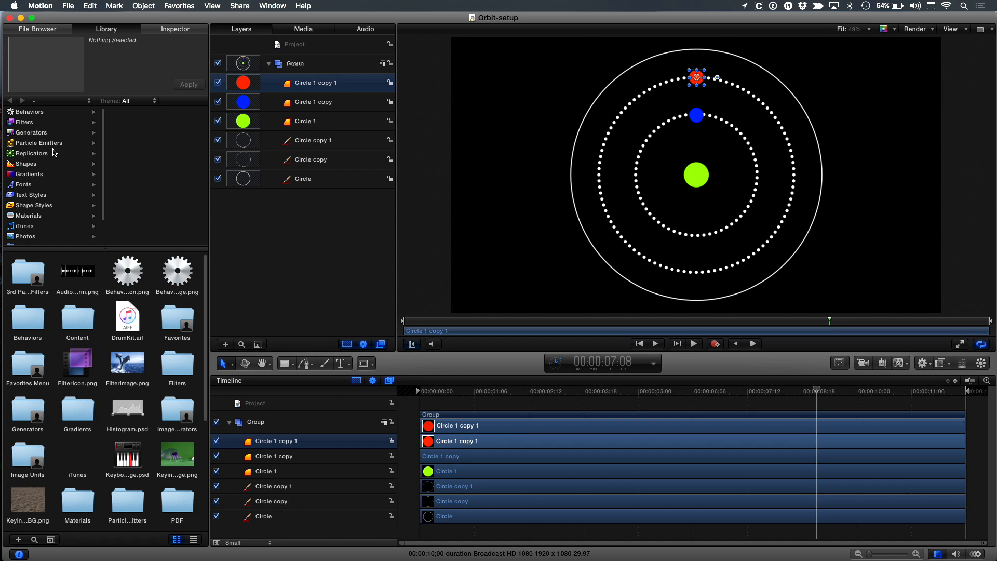
left_click(29, 111)
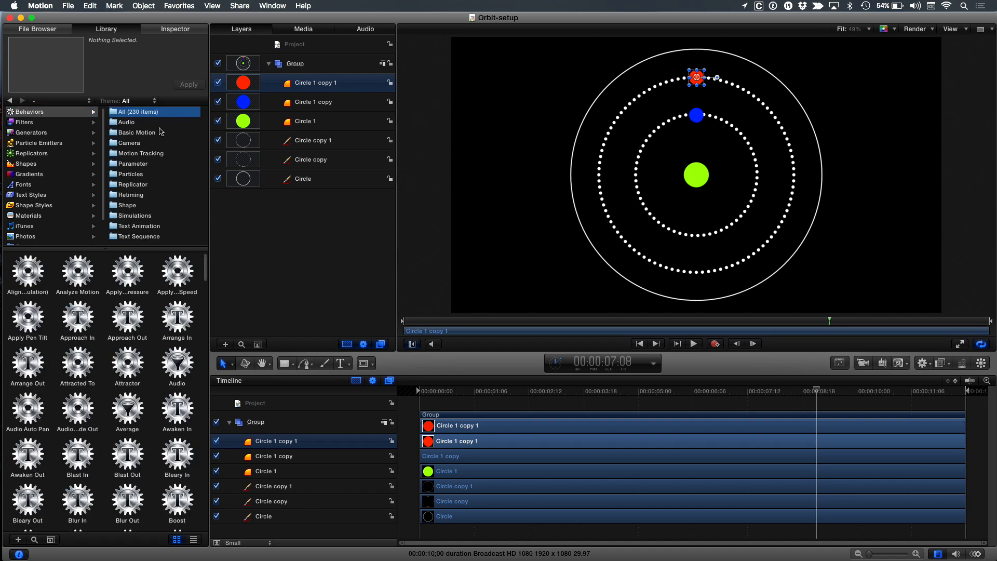
mouse_move(40, 134)
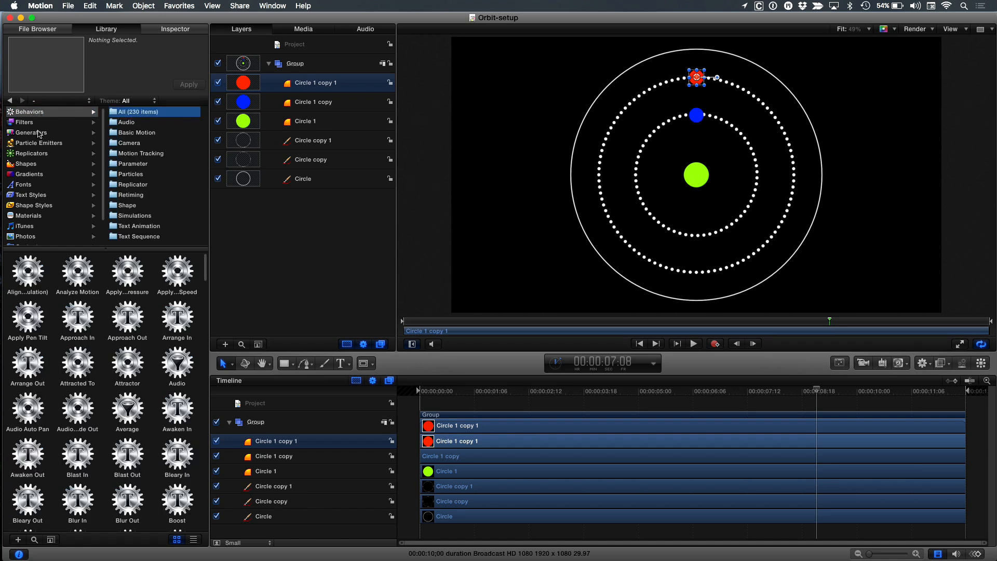
mouse_move(136, 184)
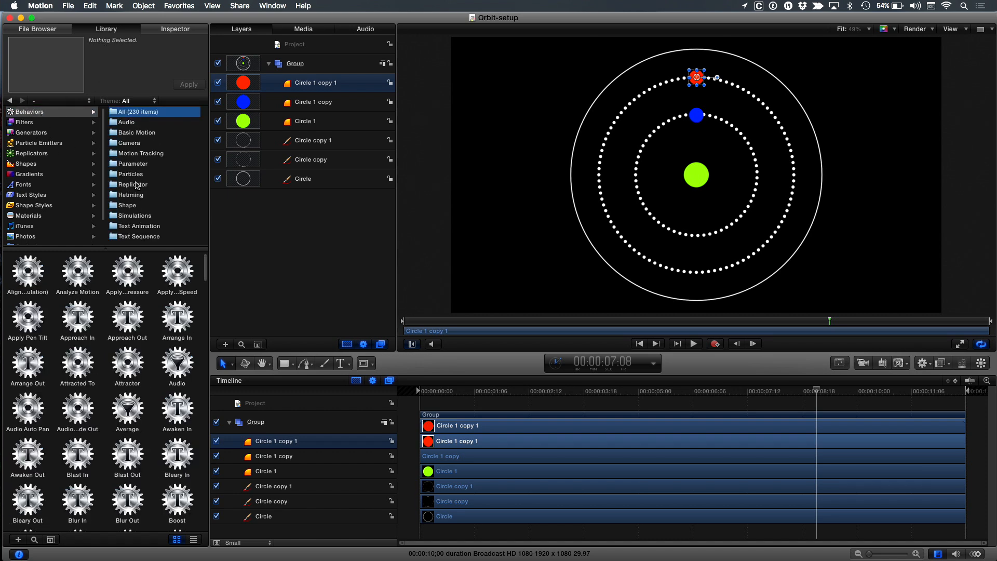
left_click(133, 215)
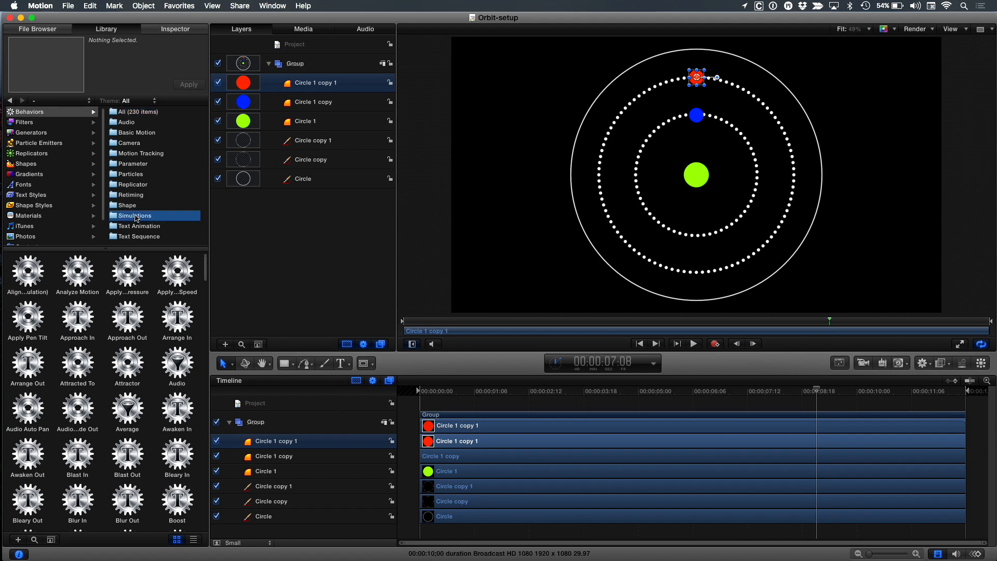
left_click(134, 215)
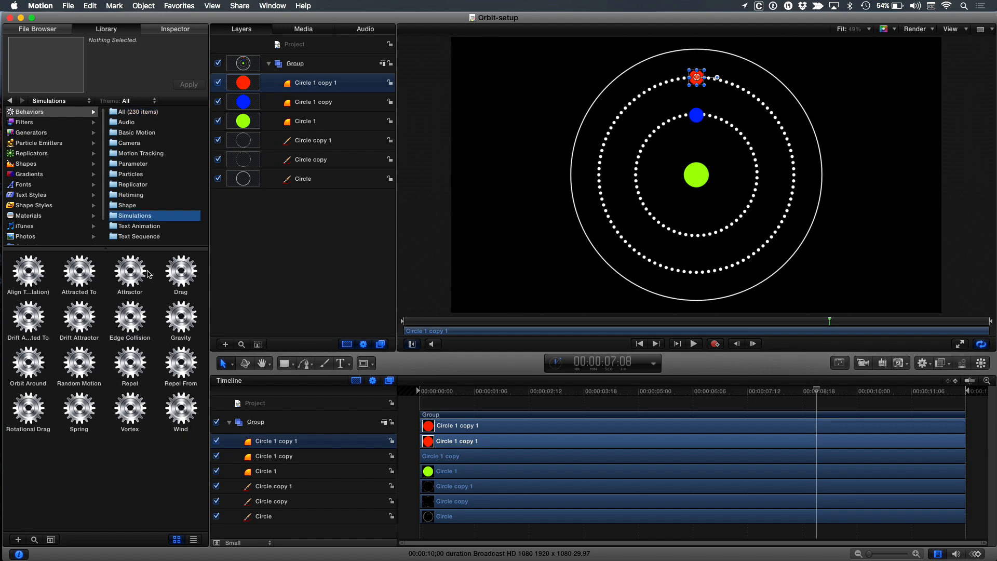
mouse_move(33, 370)
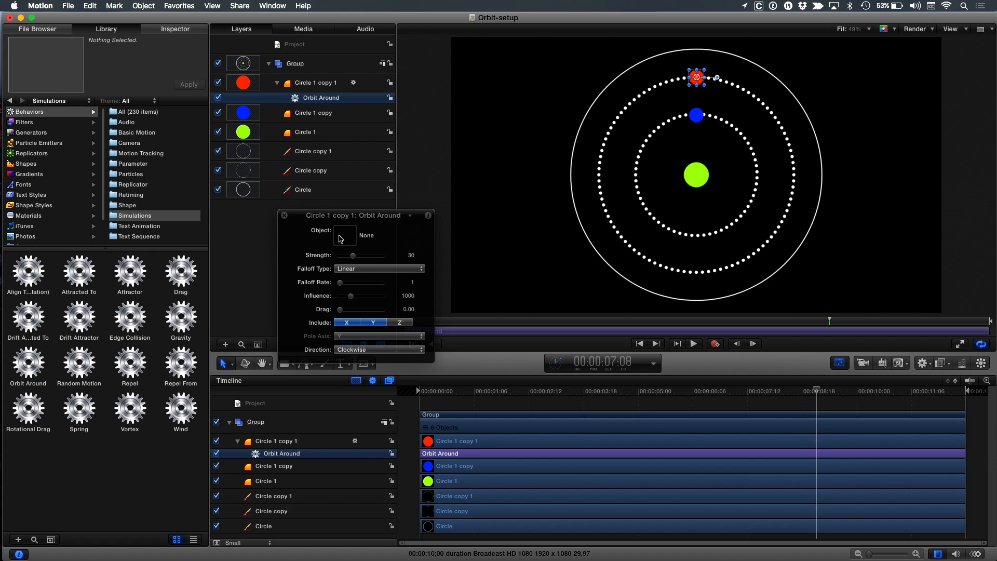
mouse_move(345, 241)
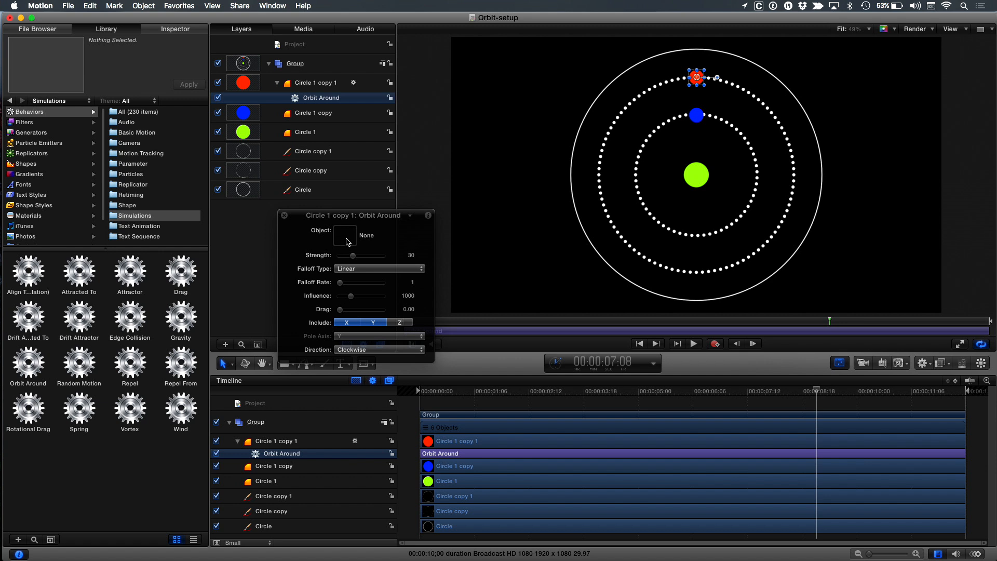
mouse_move(290, 134)
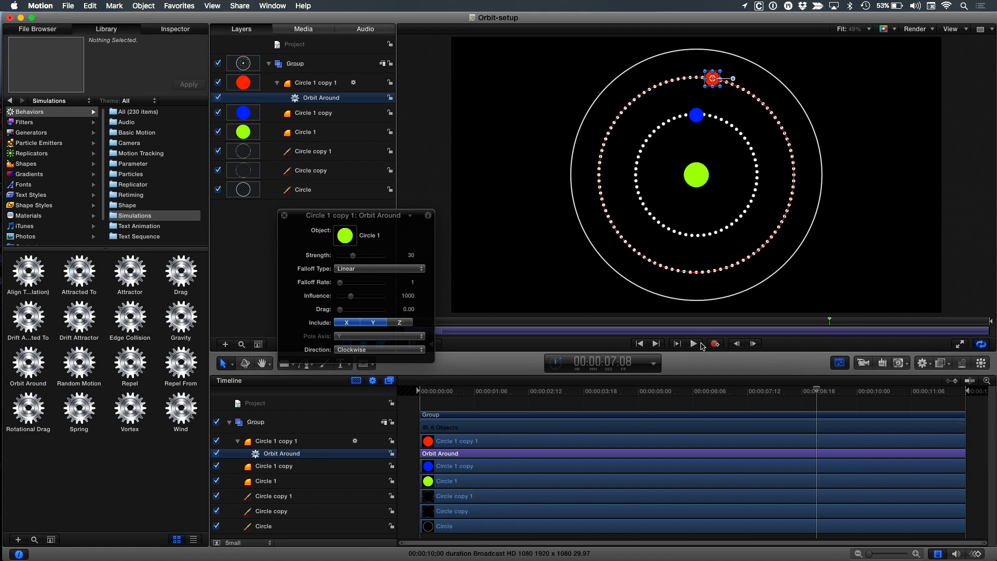
Play the Orbit Around animation and raise its Strength to 107.
left_click(693, 343)
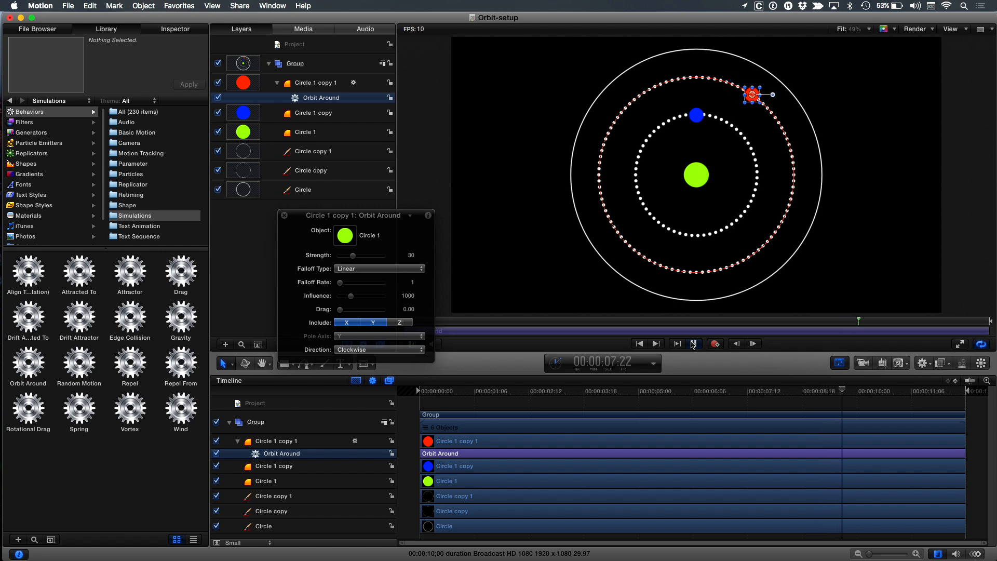
left_click(694, 343)
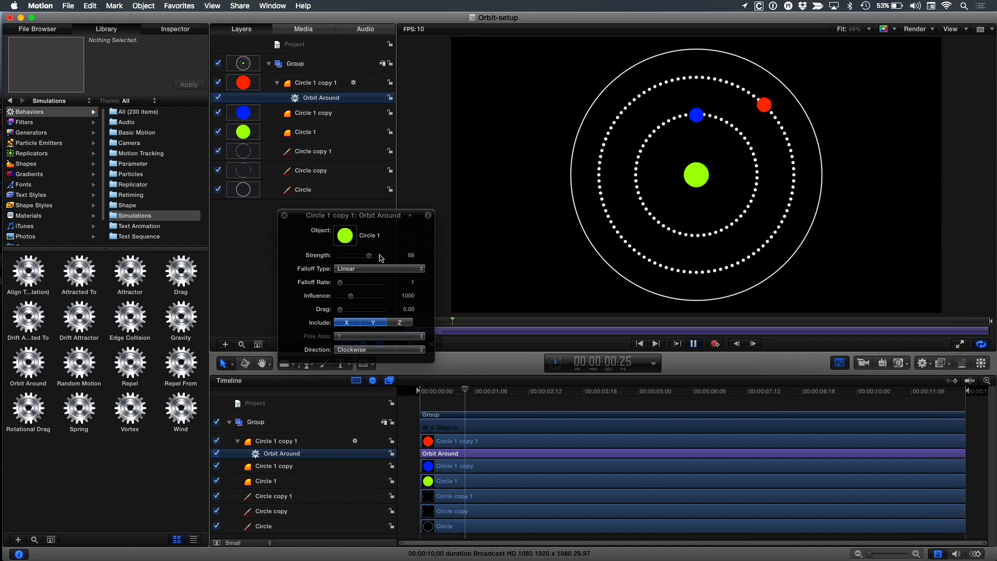
left_click_drag(369, 255, 382, 255)
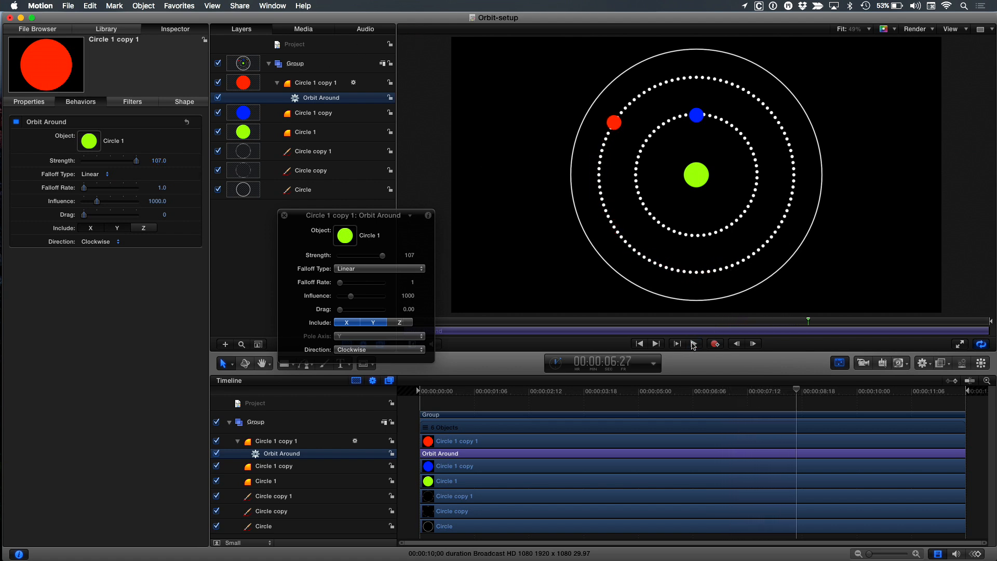
Preview the orbit with added Drag spiralling inward, stop playback, and return to the behaviour settings.
left_click(692, 343)
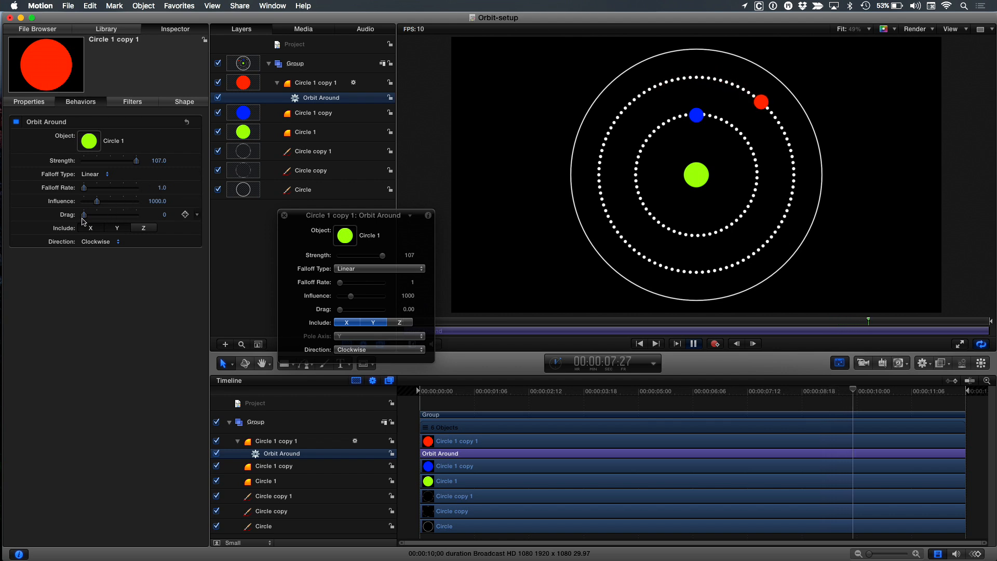
left_click_drag(83, 214, 91, 214)
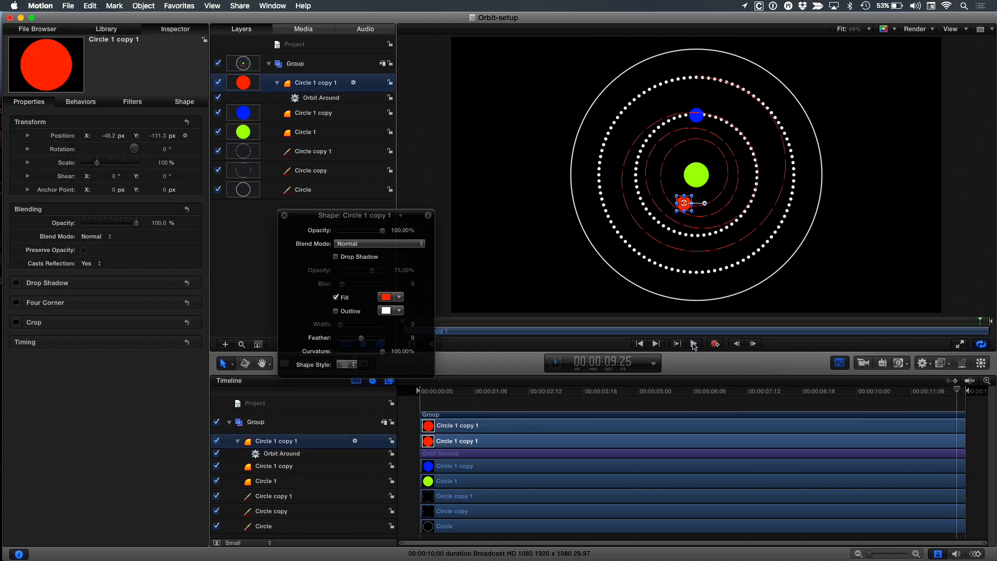
left_click(677, 344)
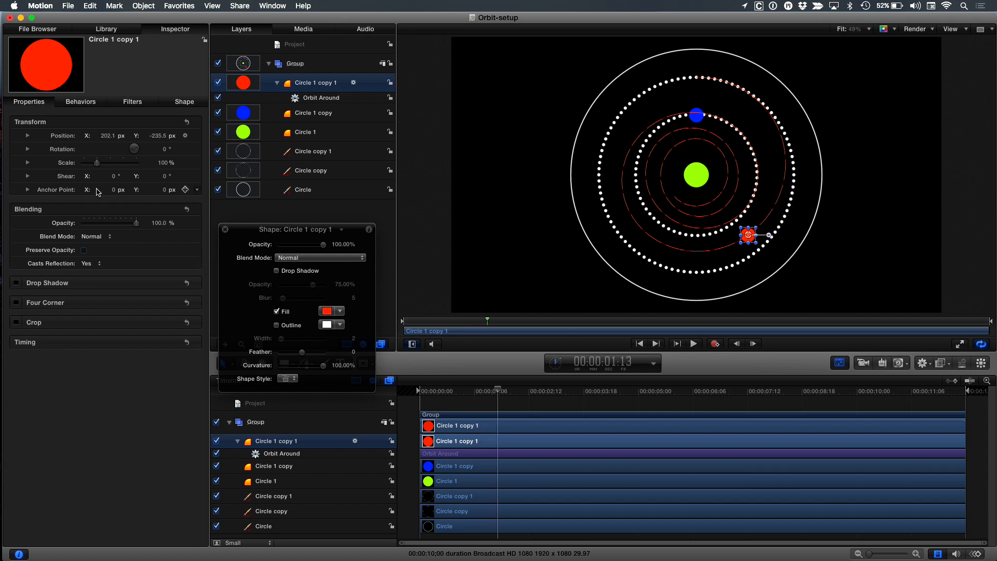
left_click(80, 102)
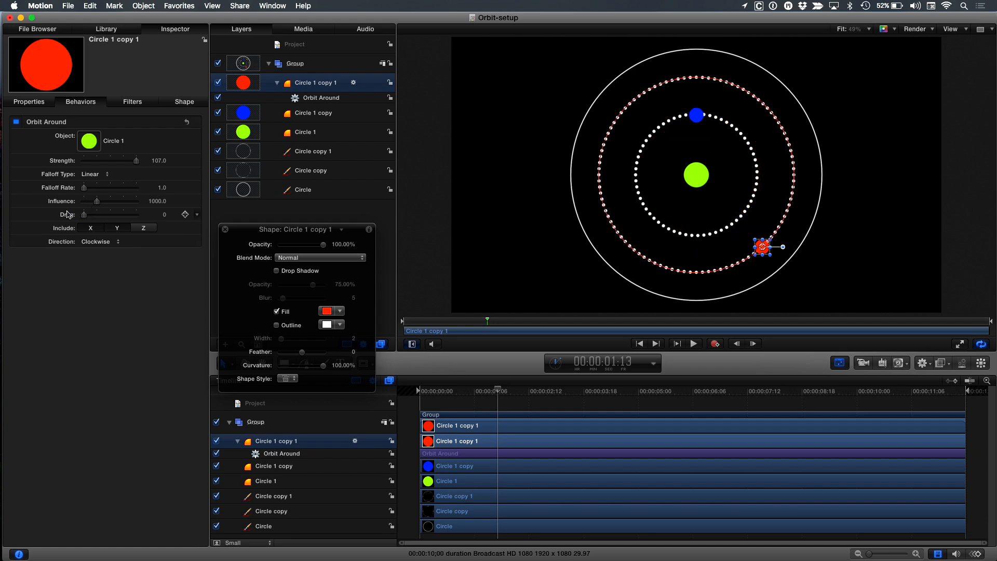
mouse_move(169, 210)
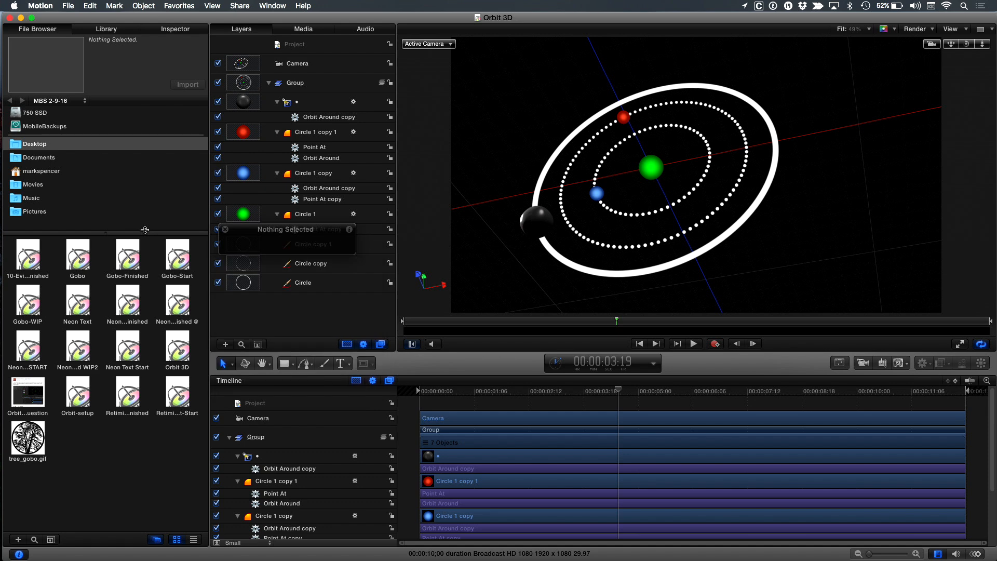
mouse_move(637, 123)
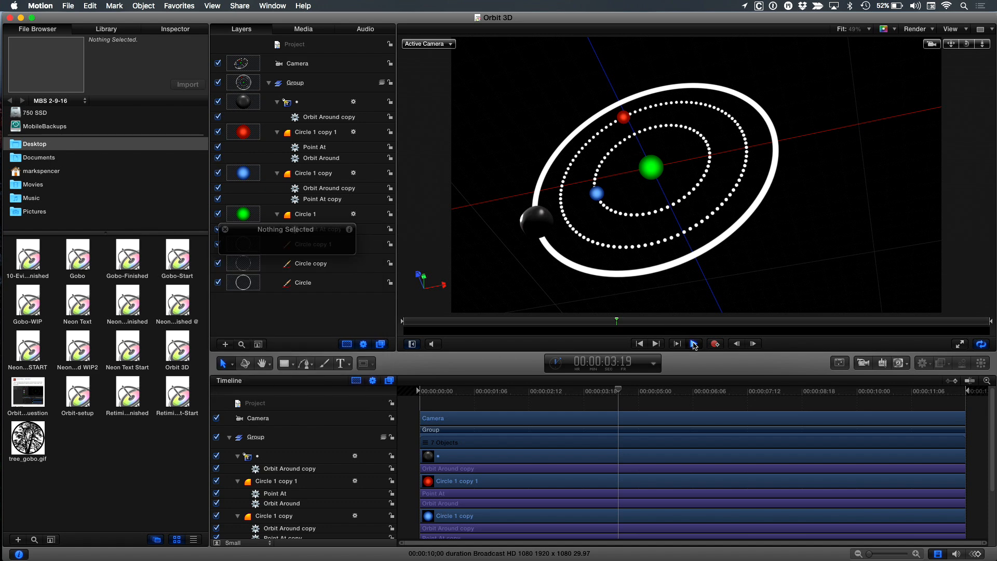
Play the Orbit 3D animation and inspect the red disc's Point At behavior aimed at the Camera.
left_click(694, 344)
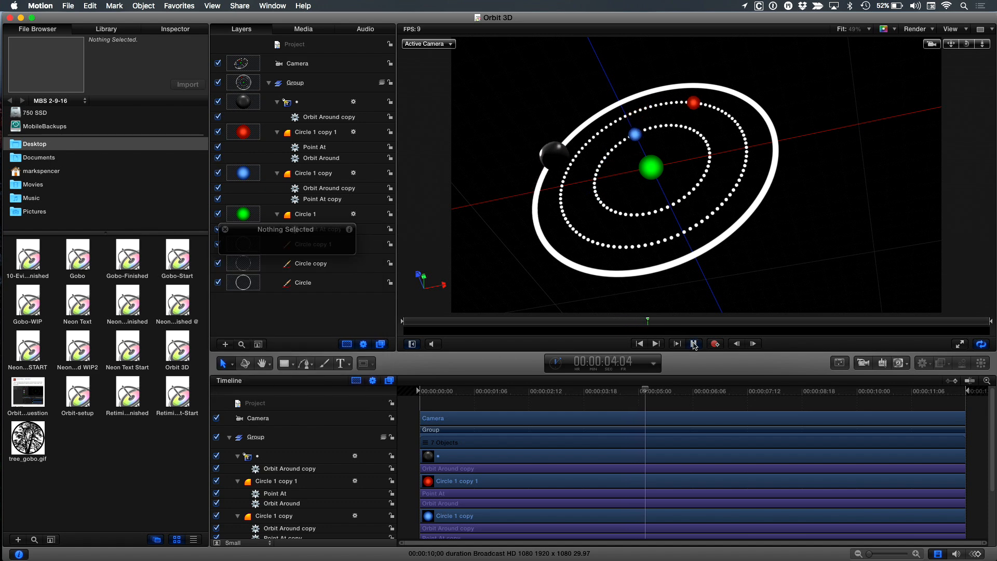
left_click(693, 344)
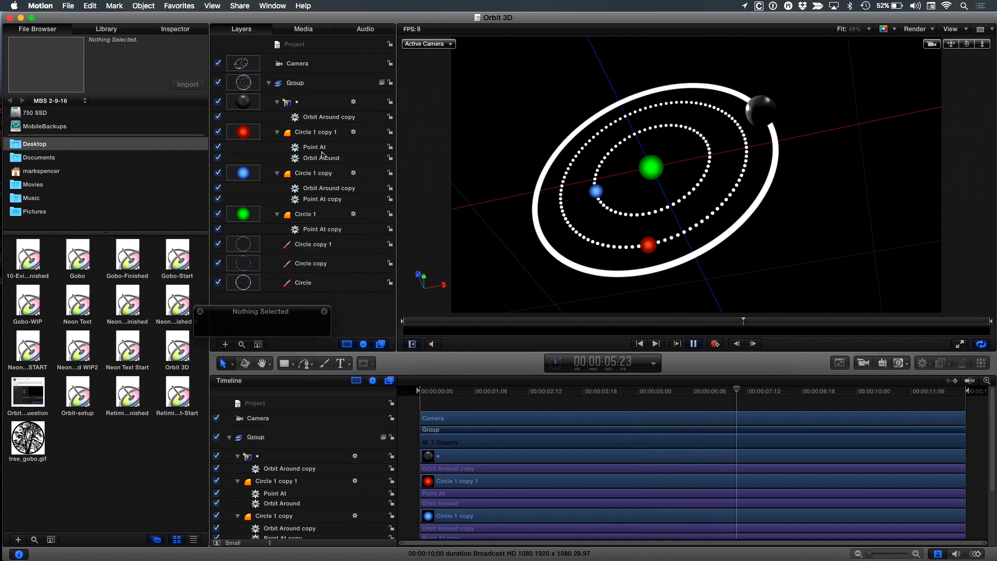
left_click(314, 147)
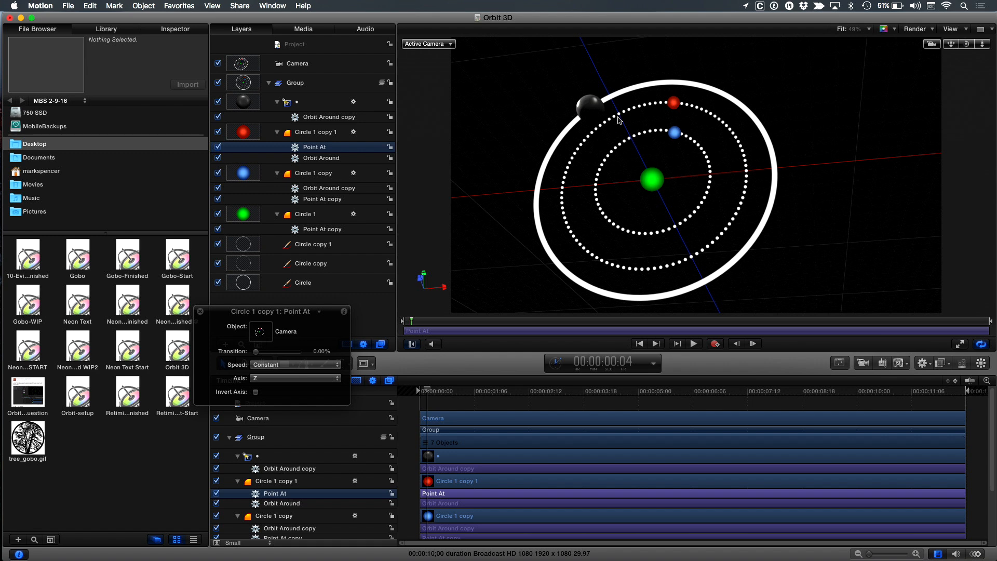
mouse_move(640, 337)
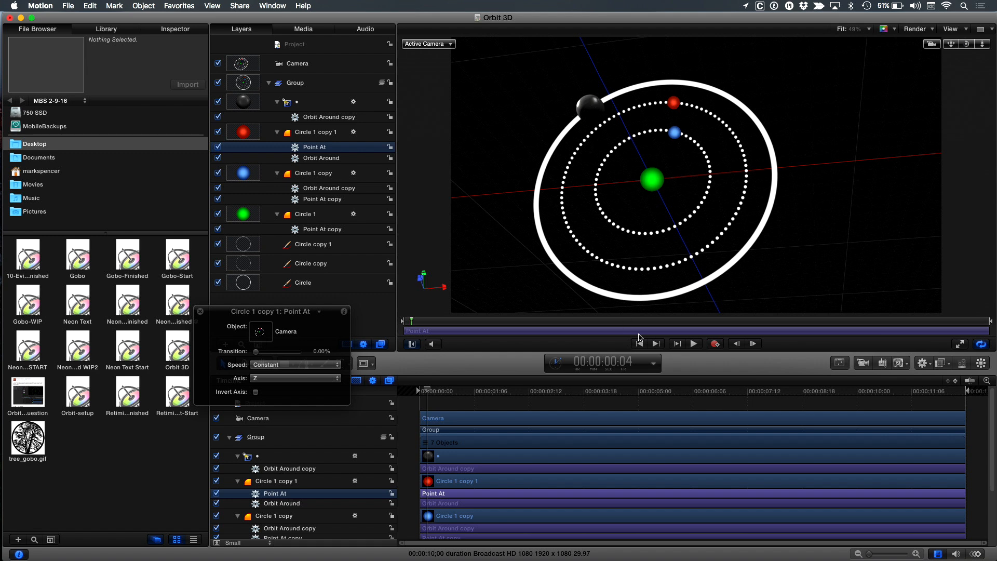
left_click(692, 343)
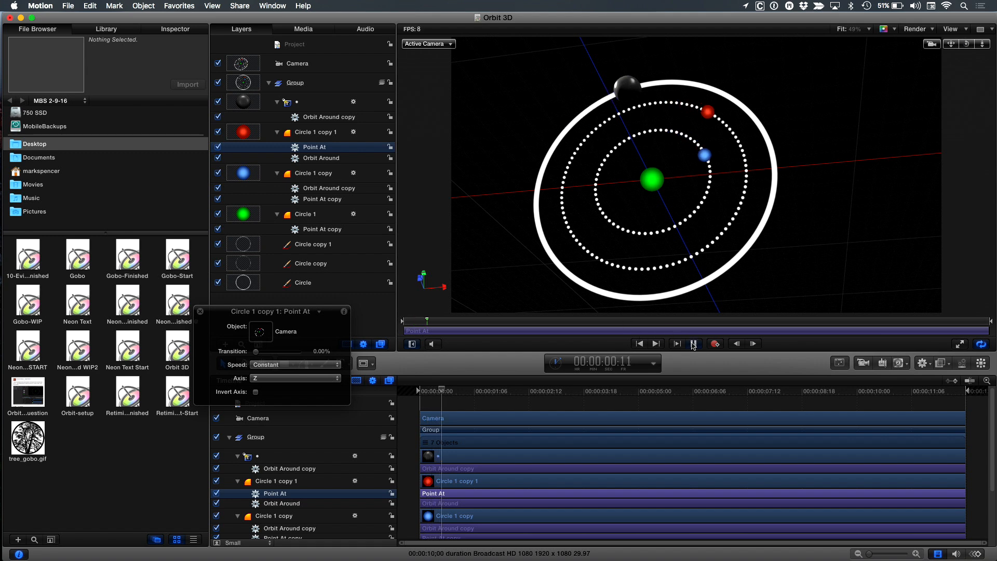